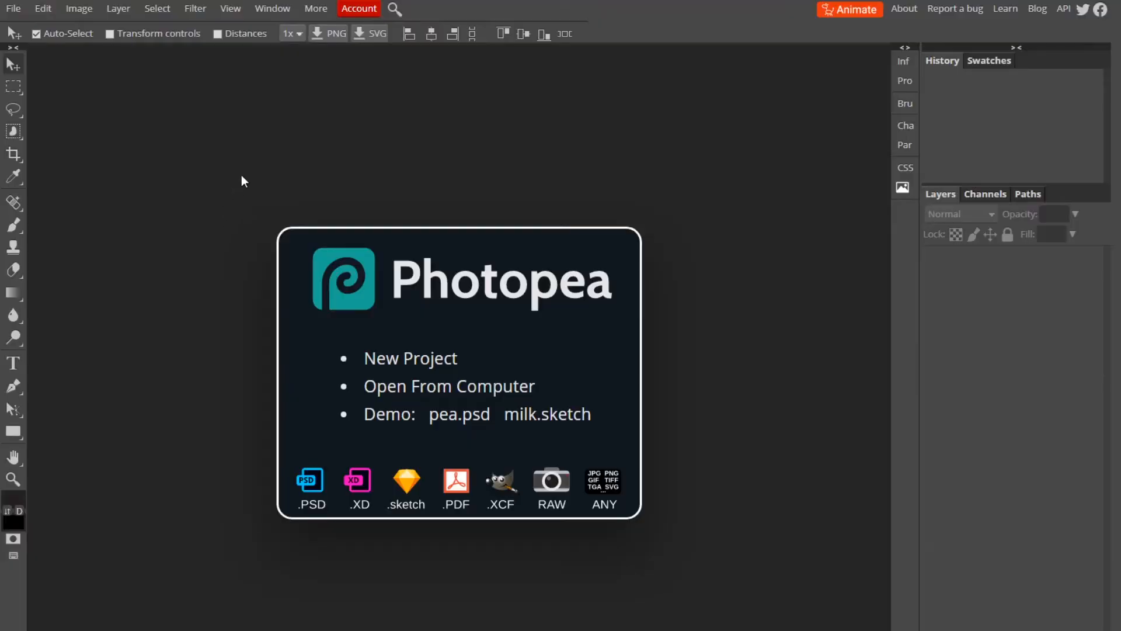
Step: Create a new 900×480 px project with a white background via File > New
click(11, 9)
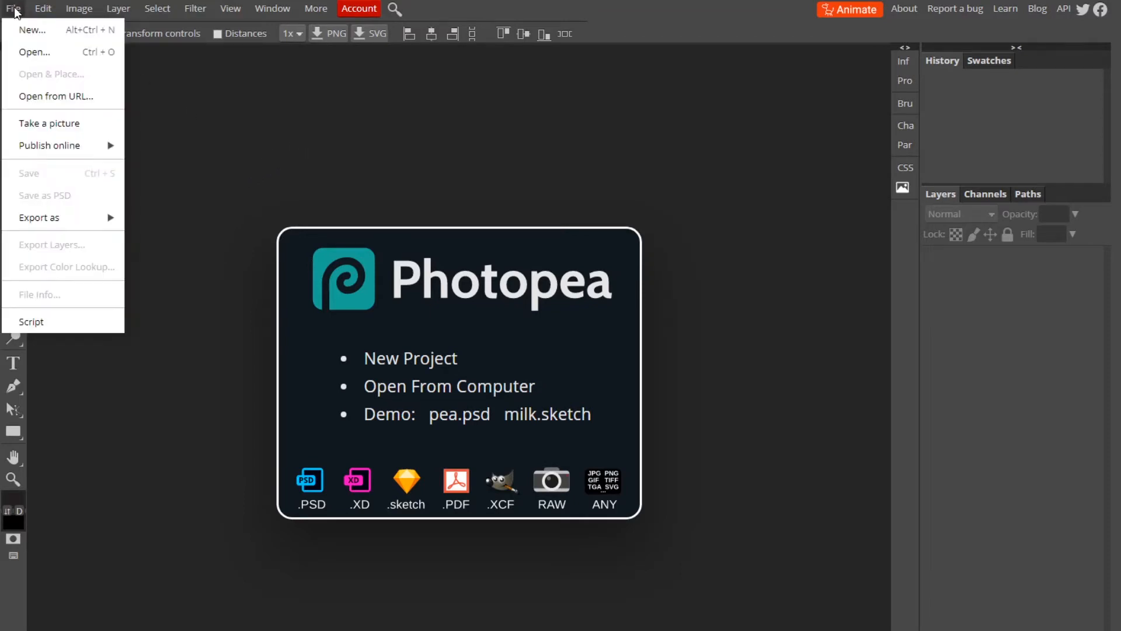
click(31, 29)
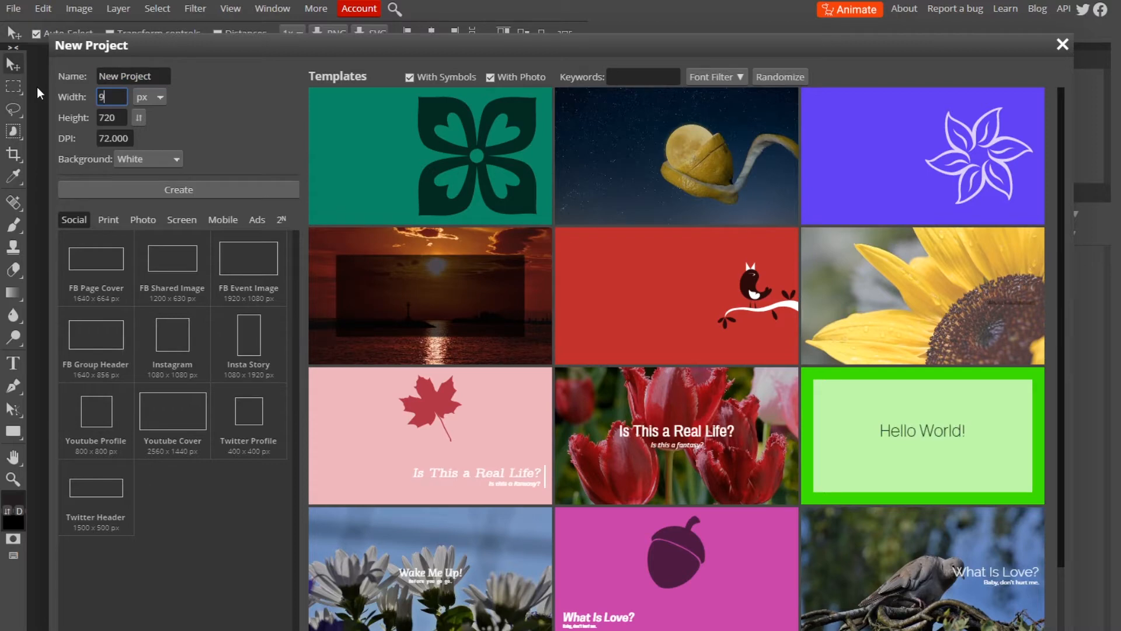
text(00)
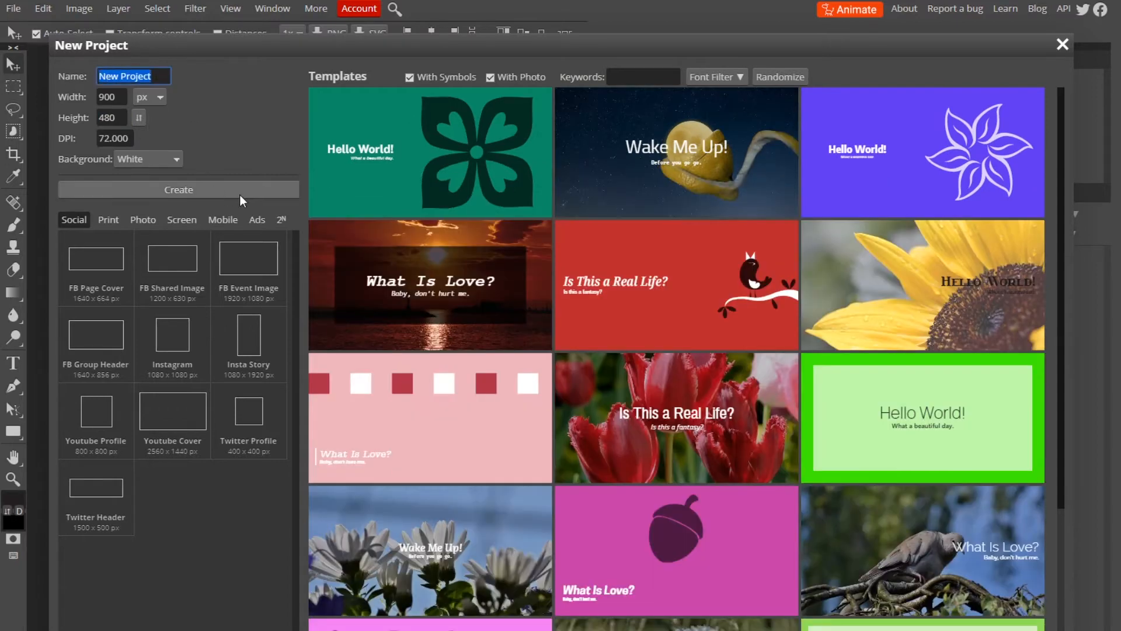
click(178, 189)
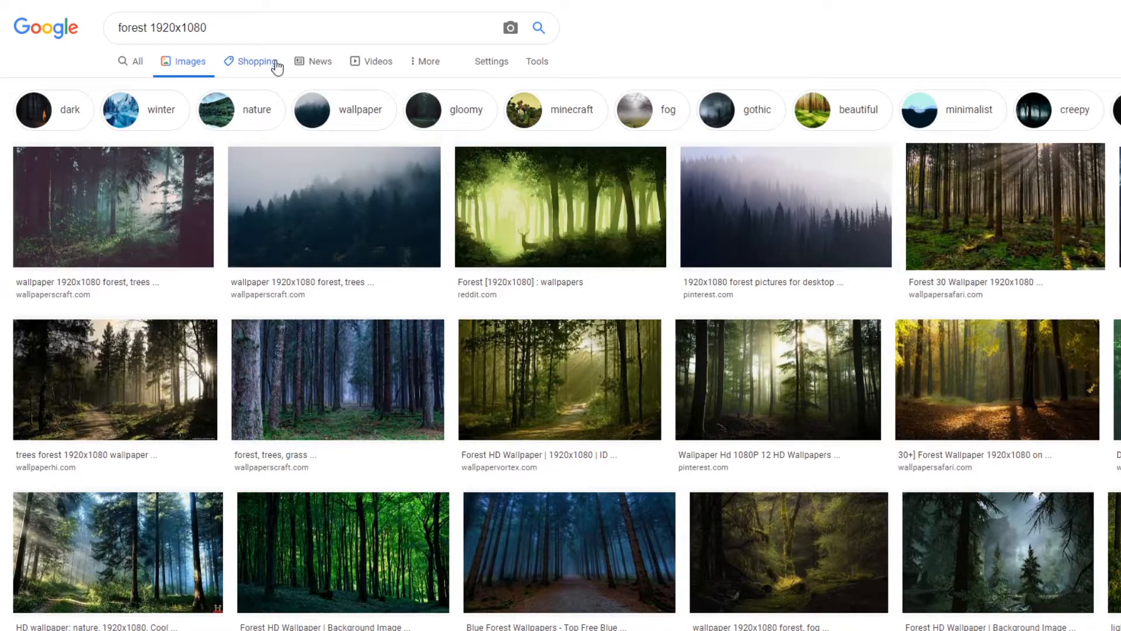
mouse_move(785, 178)
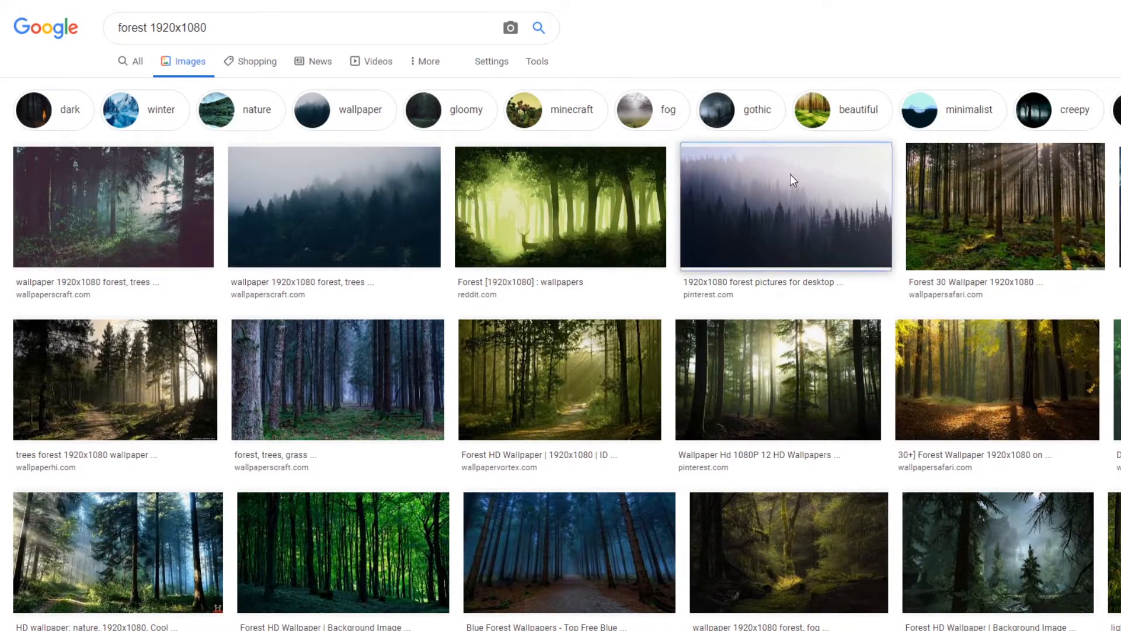
Step: Preview the misty purple-toned forest photo from the 'forest 1920x1080' results
click(785, 205)
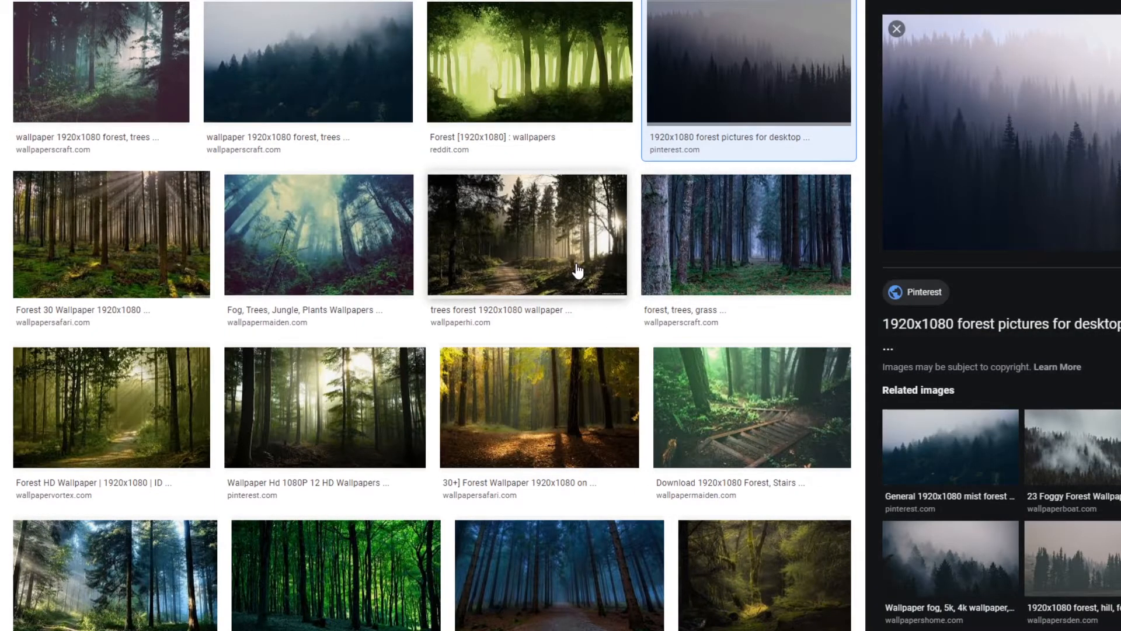
scroll(down, 3)
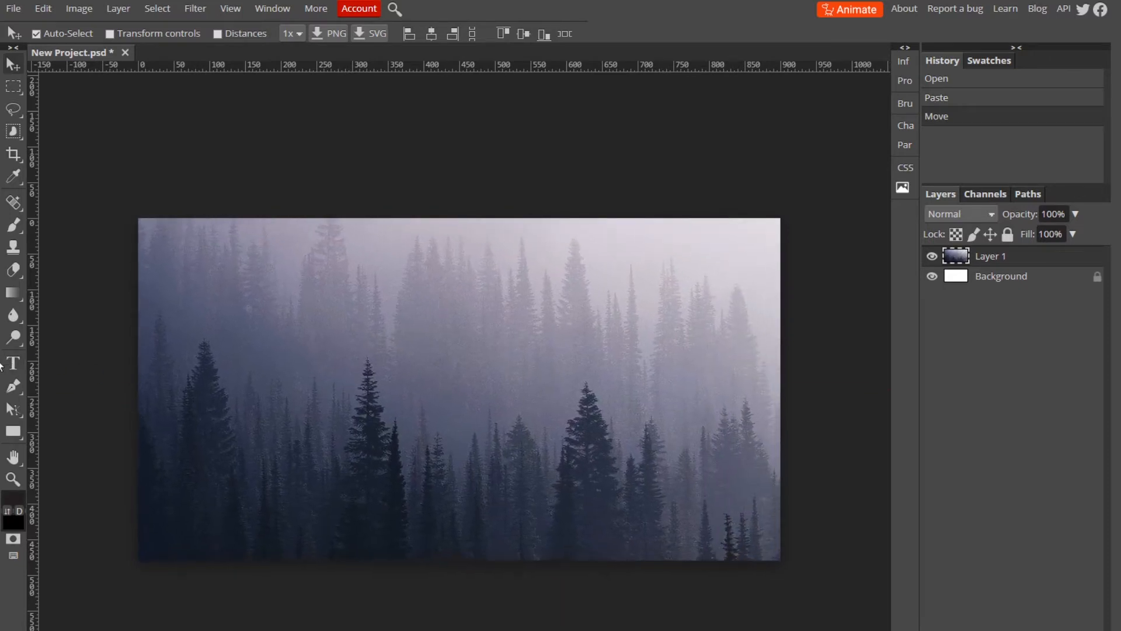
Step: Select the Type tool to add a title over the pasted forest layer
click(13, 362)
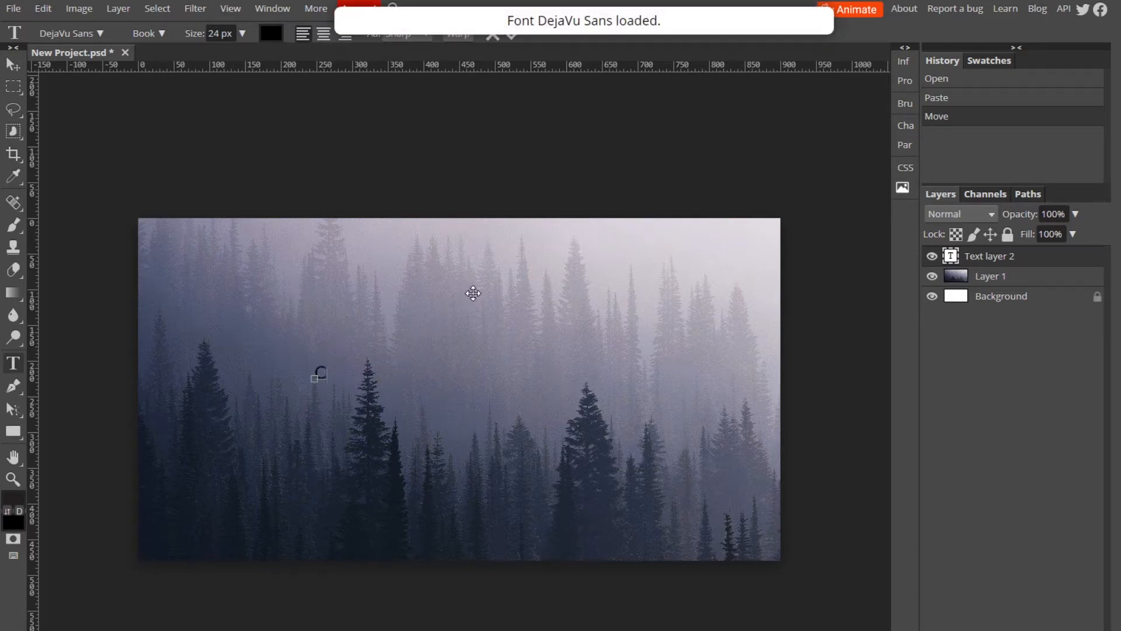
Step: Add a CAMBIT title in the Allan font at 99 px and commit it
text(CAMBIT C)
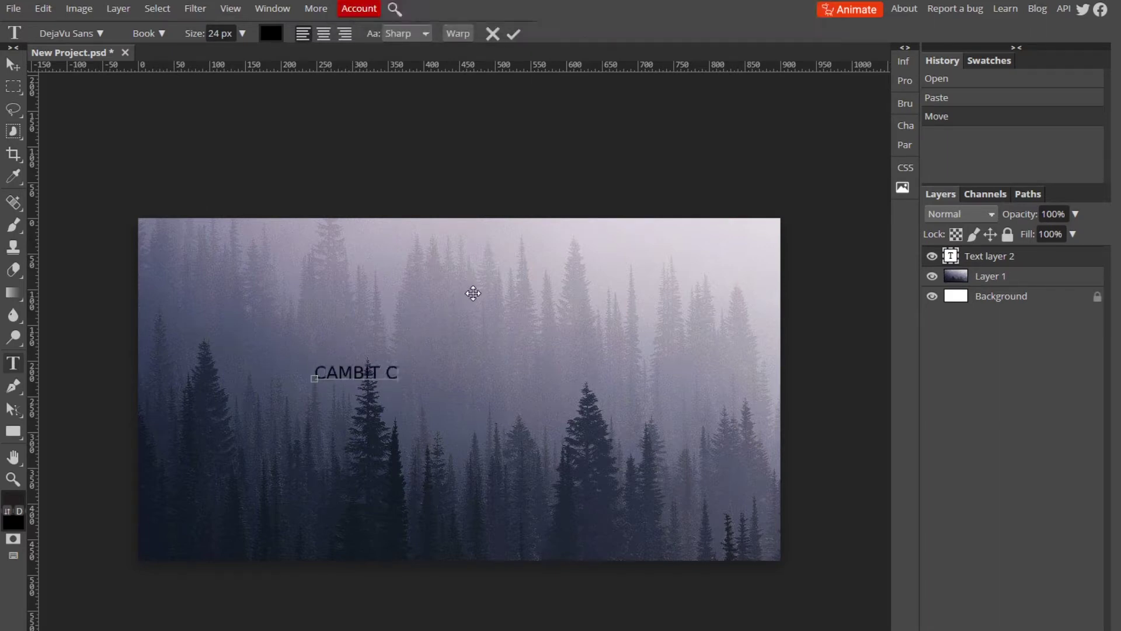
text(REATES)
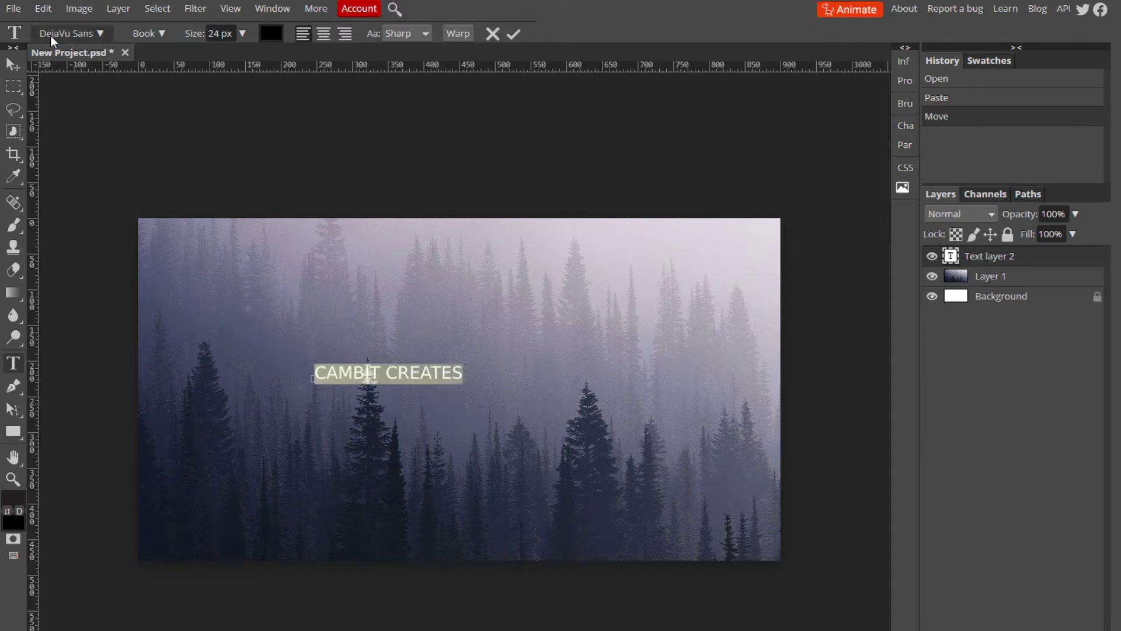
click(72, 33)
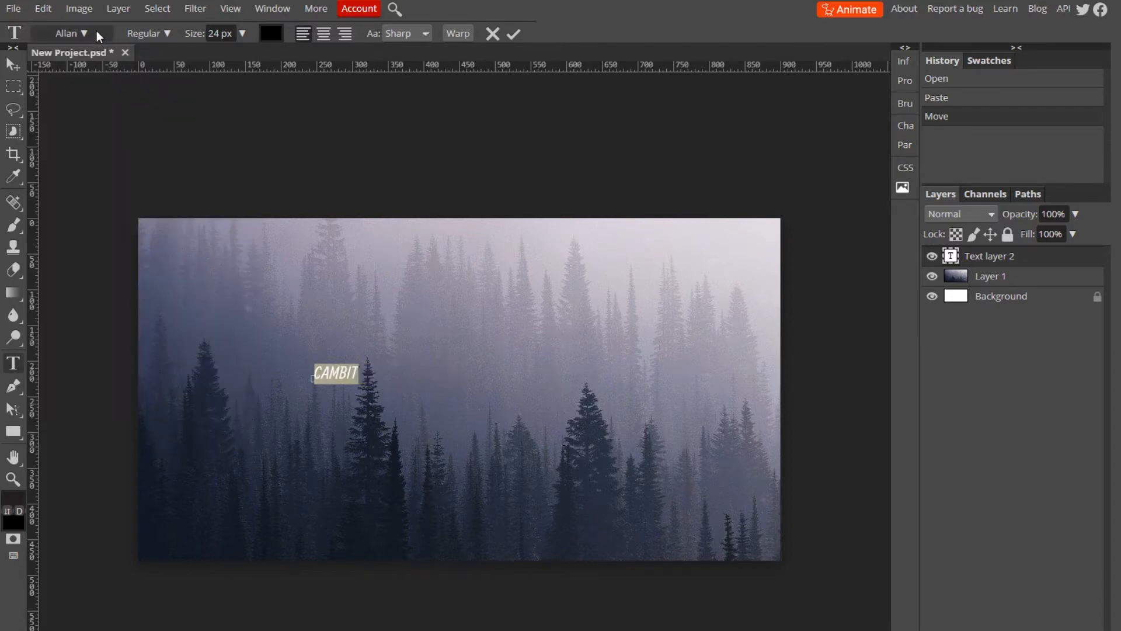
click(70, 33)
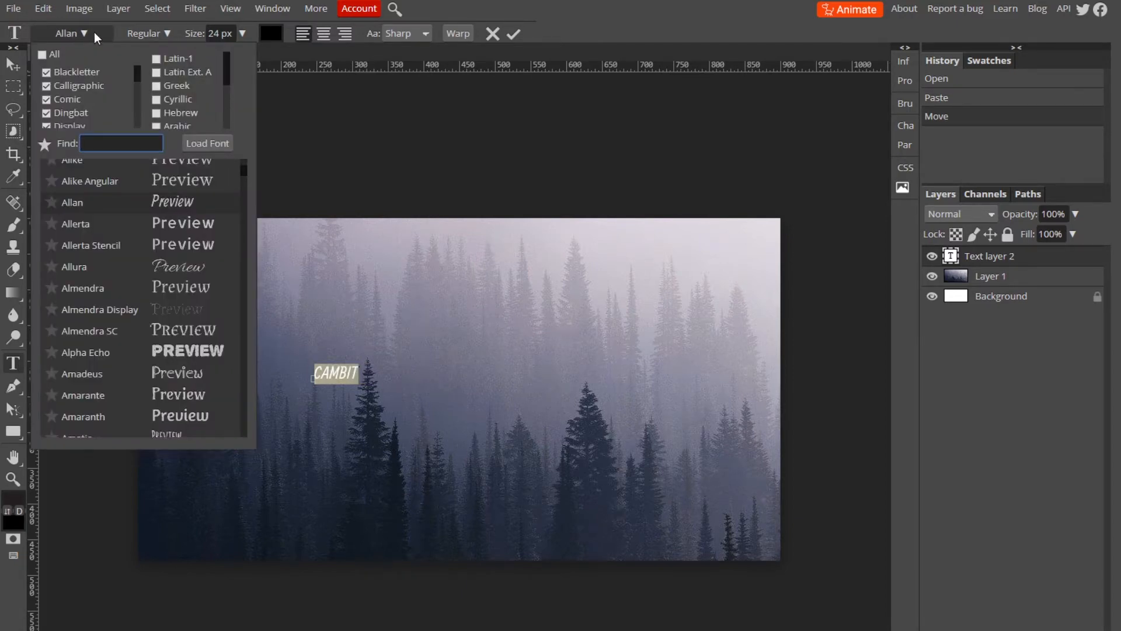
mouse_move(256, 54)
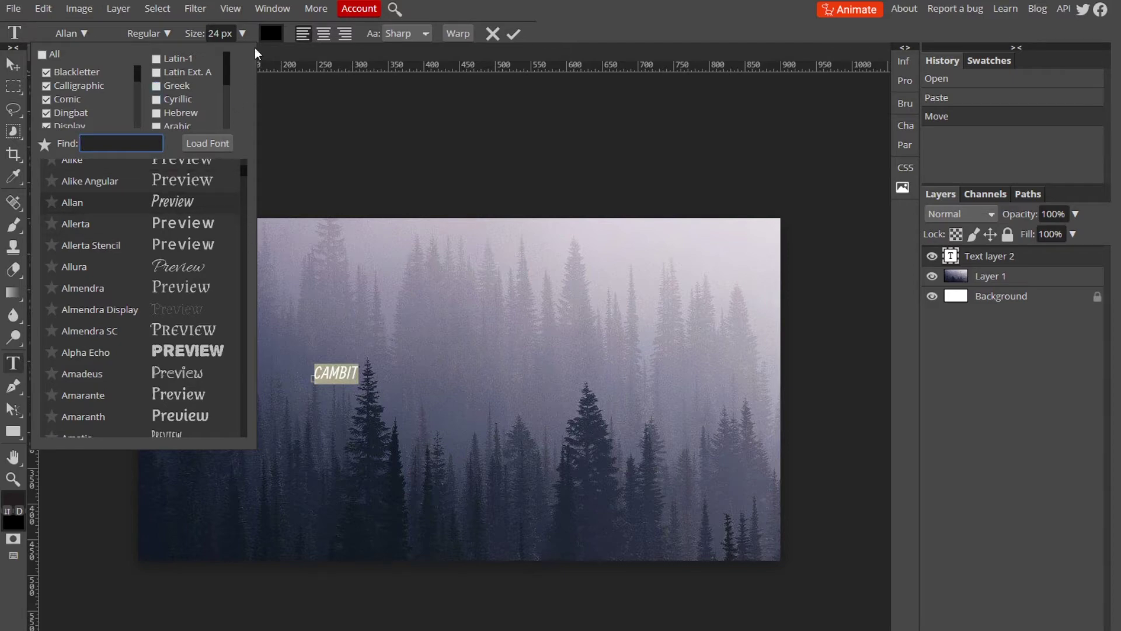
mouse_move(250, 37)
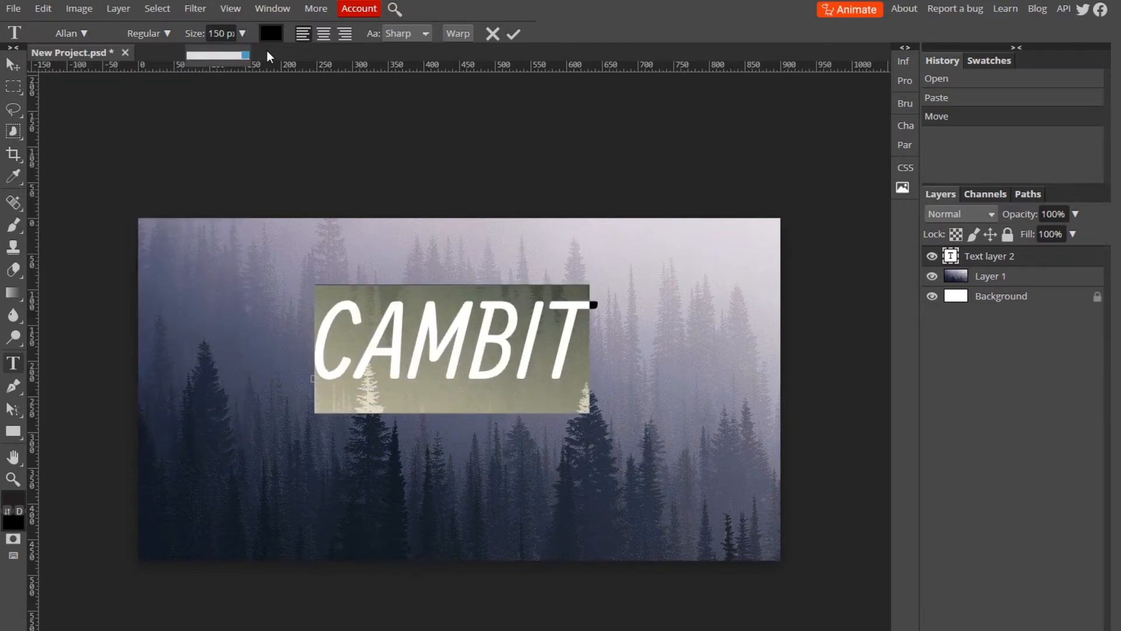
drag(249, 55, 237, 55)
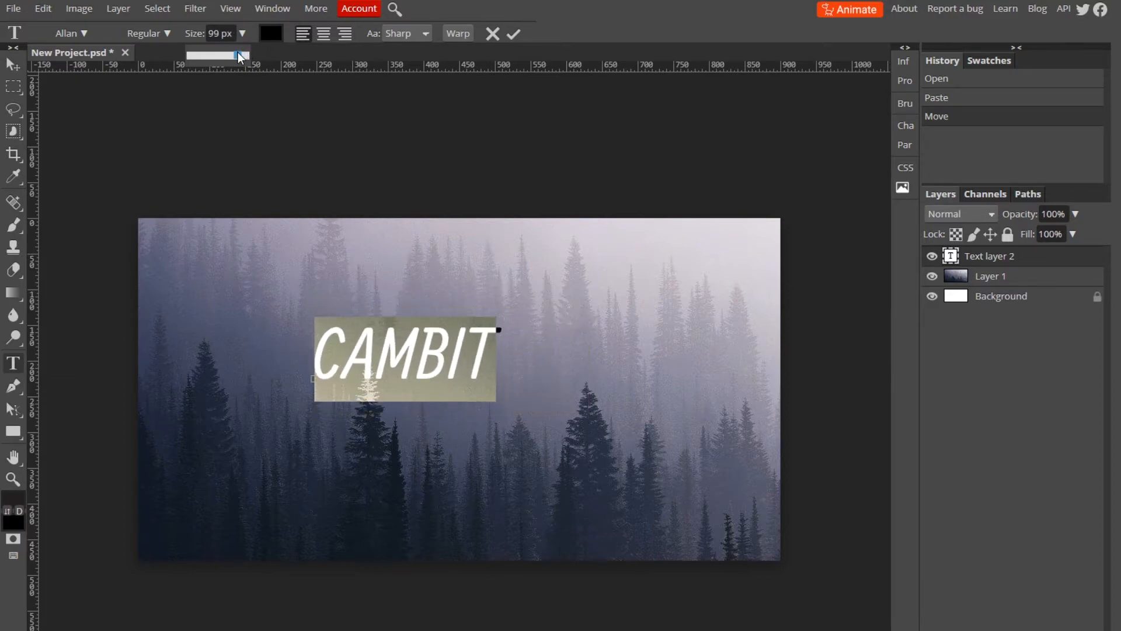
click(513, 34)
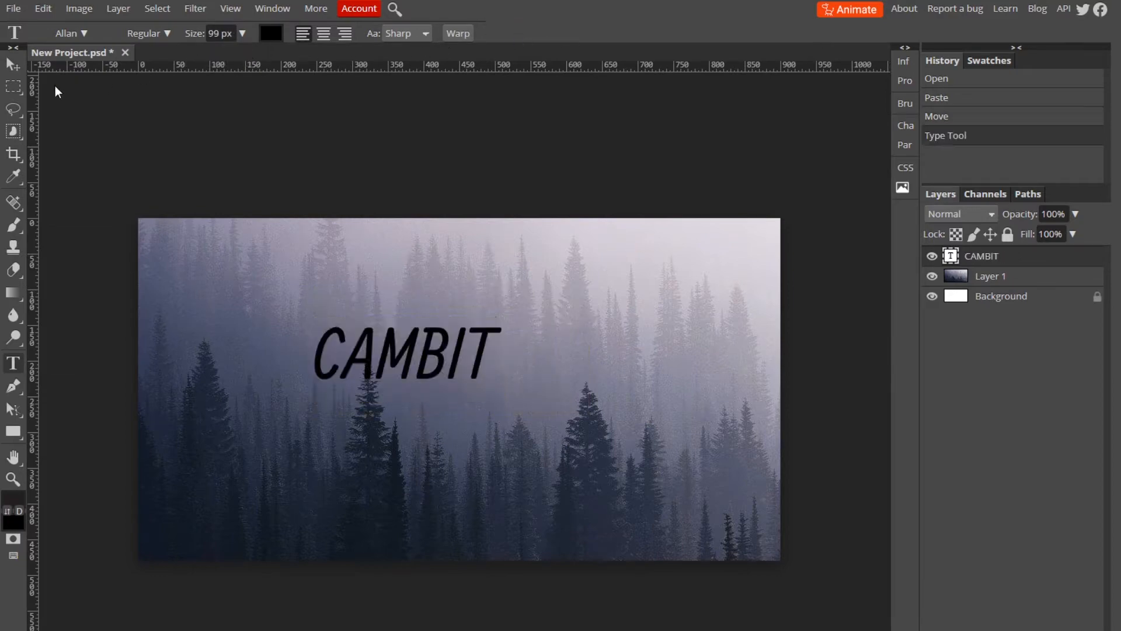
Step: Select the Move tool to drag the CAMBIT title toward the banner's centre
click(12, 64)
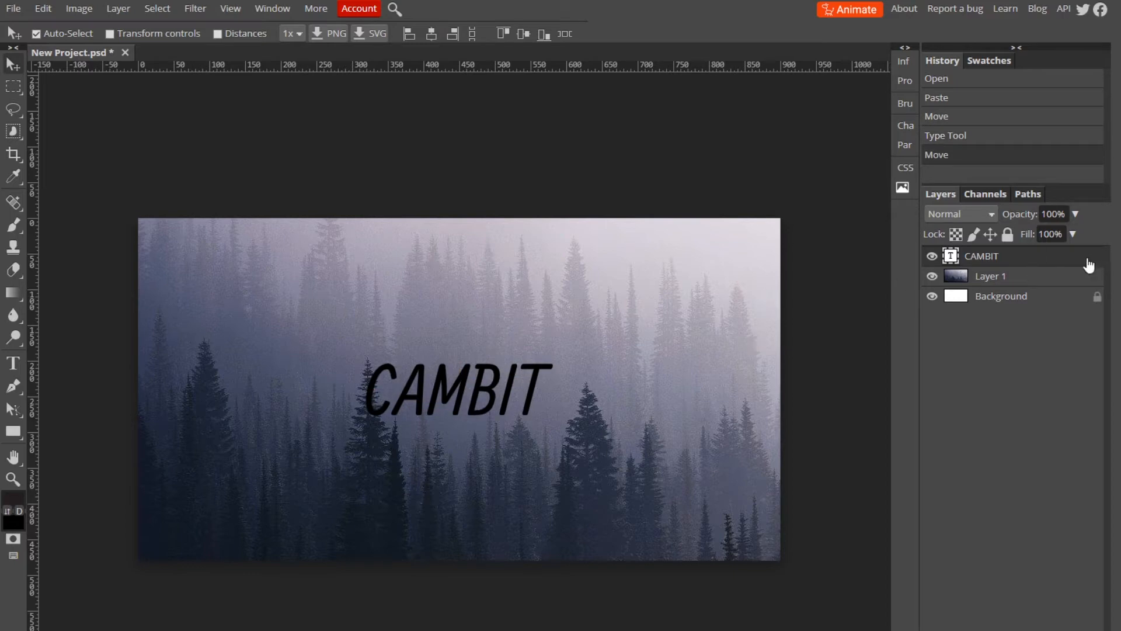
Step: Style the CAMBIT layer with a white Color Overlay and soft Drop Shadow, removing the red outline
double_click(984, 256)
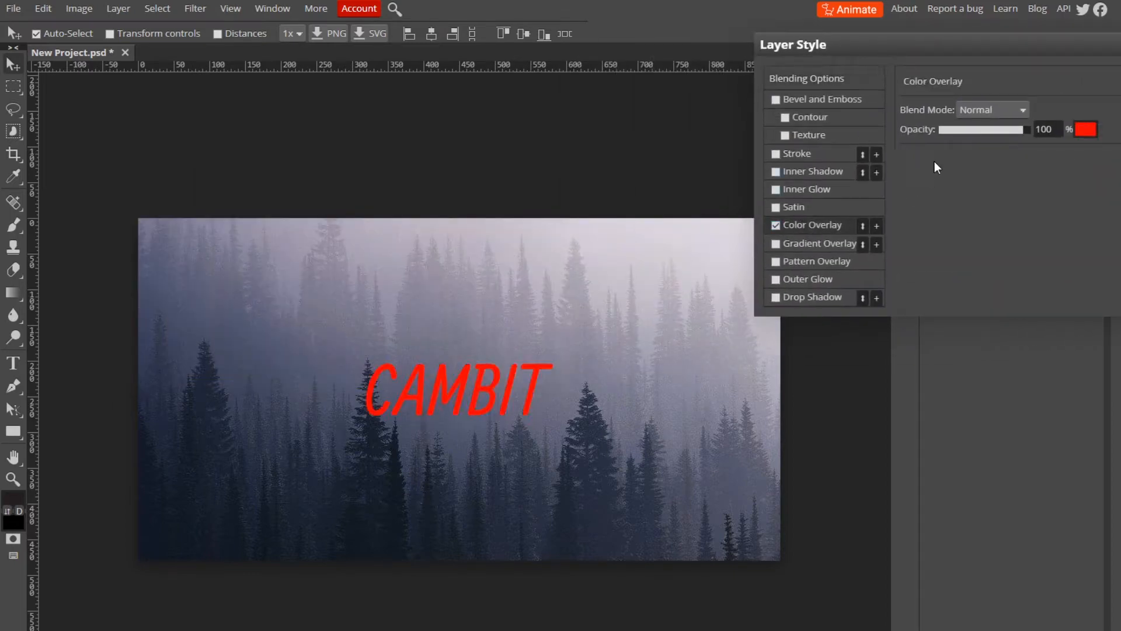
click(1085, 129)
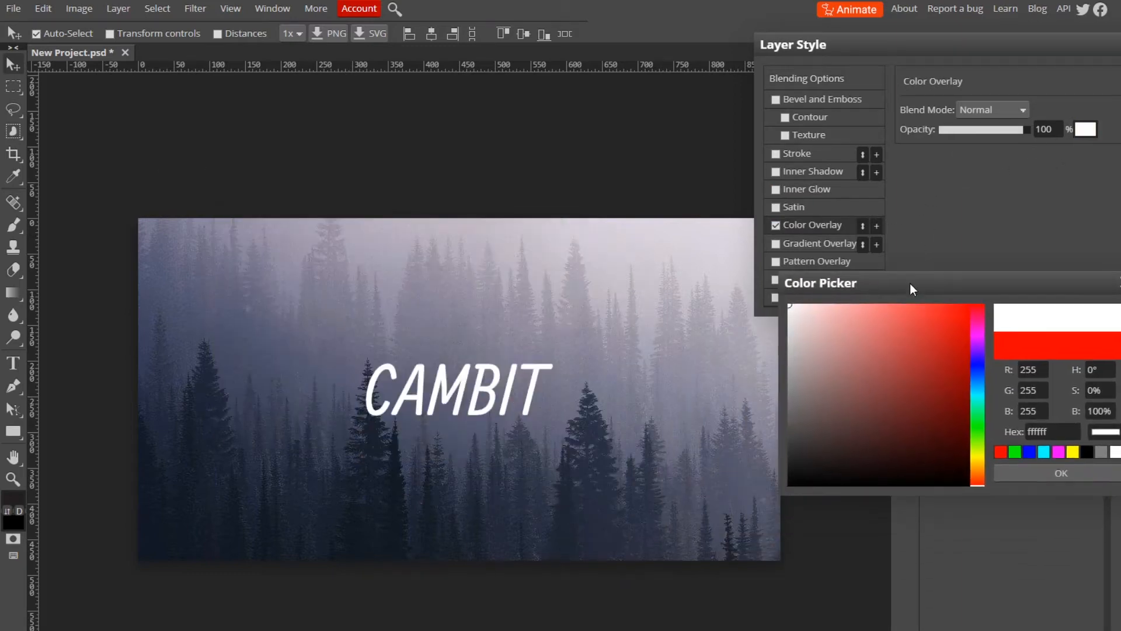
click(1062, 473)
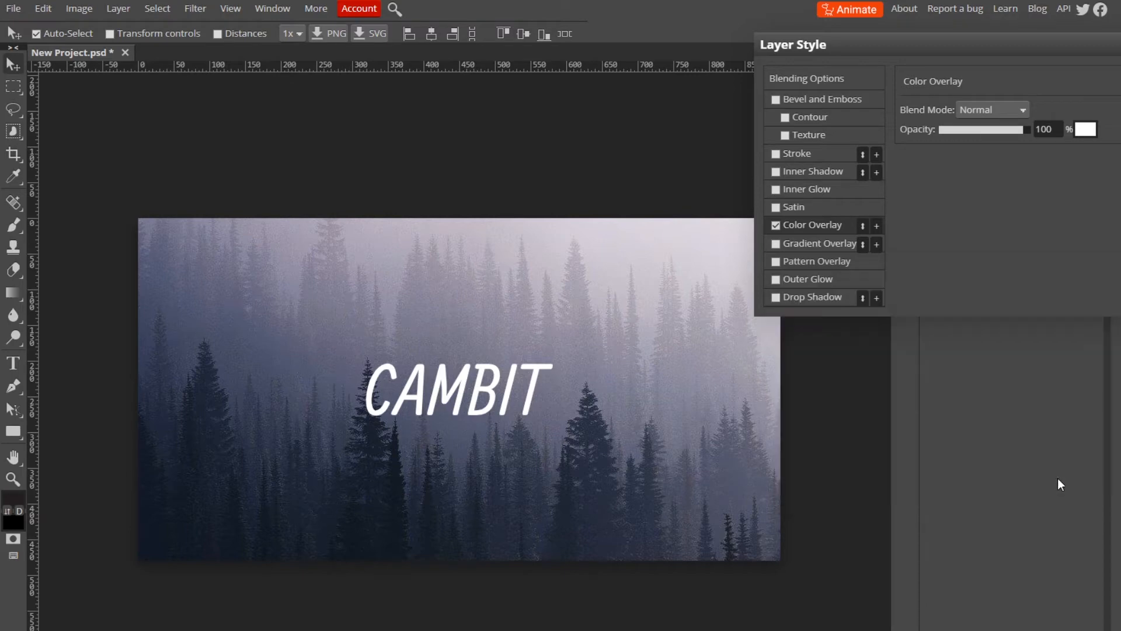
mouse_move(787, 293)
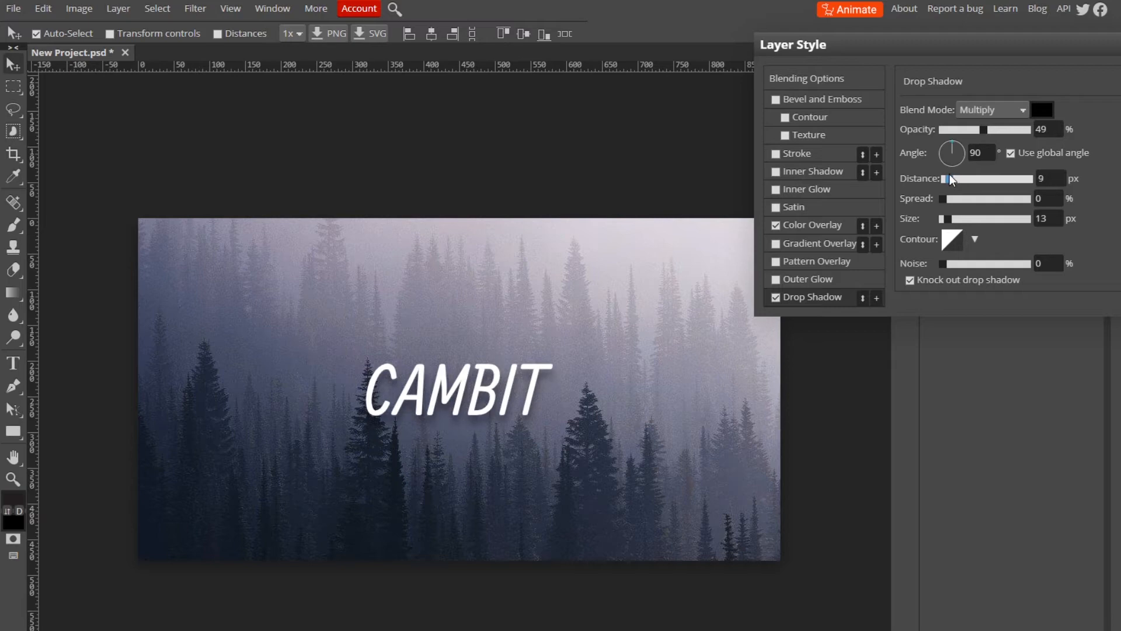
click(775, 261)
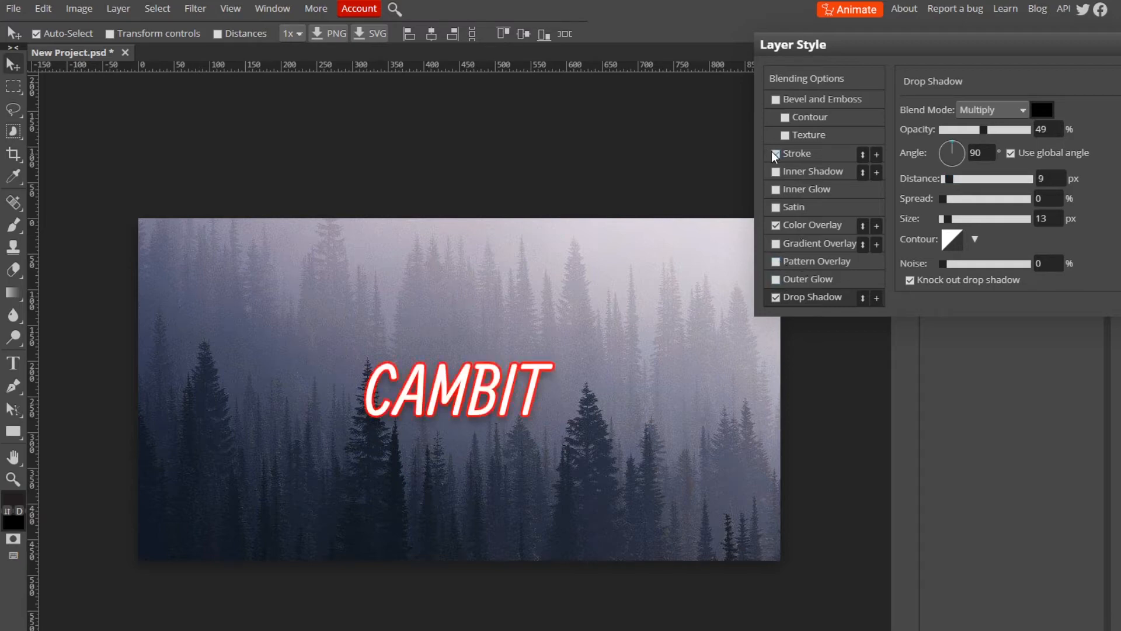
click(776, 153)
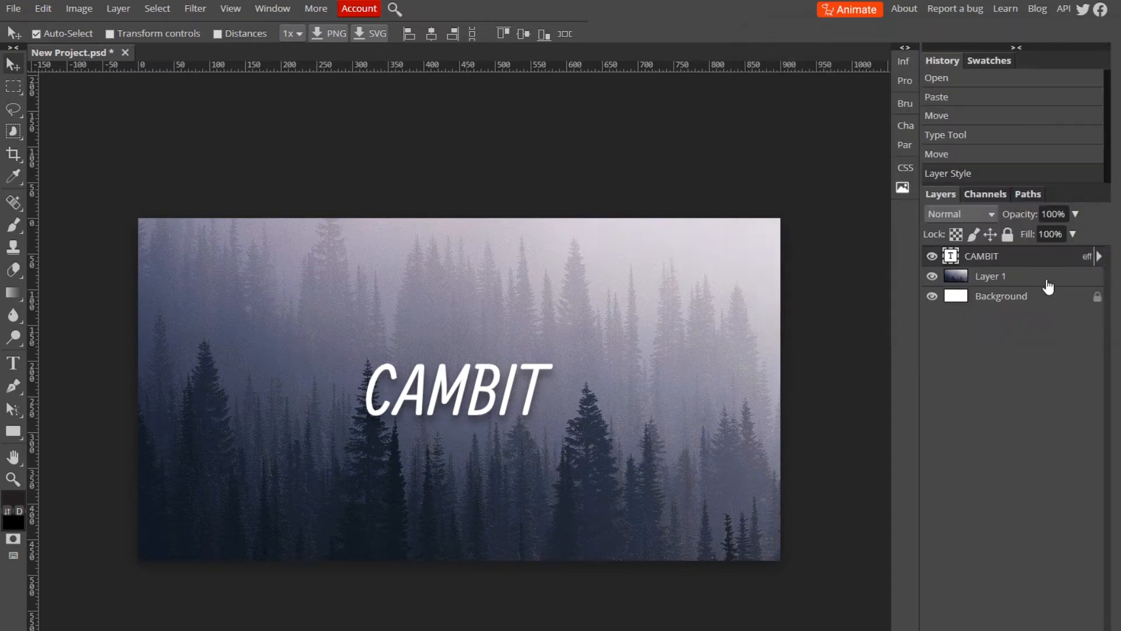
mouse_move(1008, 289)
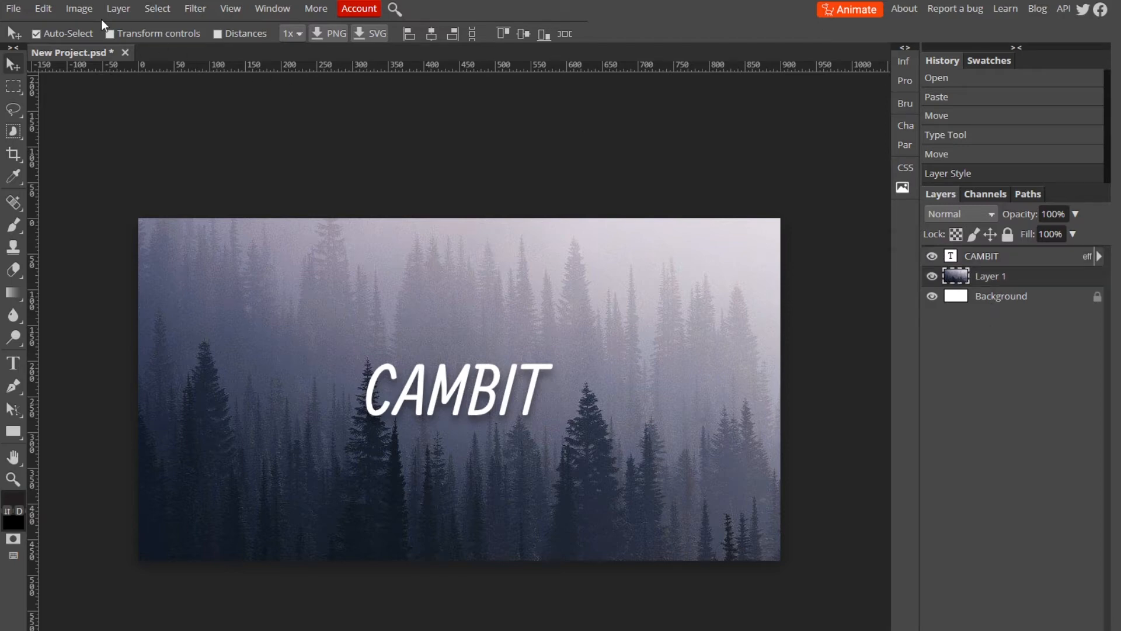
Step: Apply Hue/Saturation to the forest layer: slight saturation boost and cooler blue-green hue
click(79, 8)
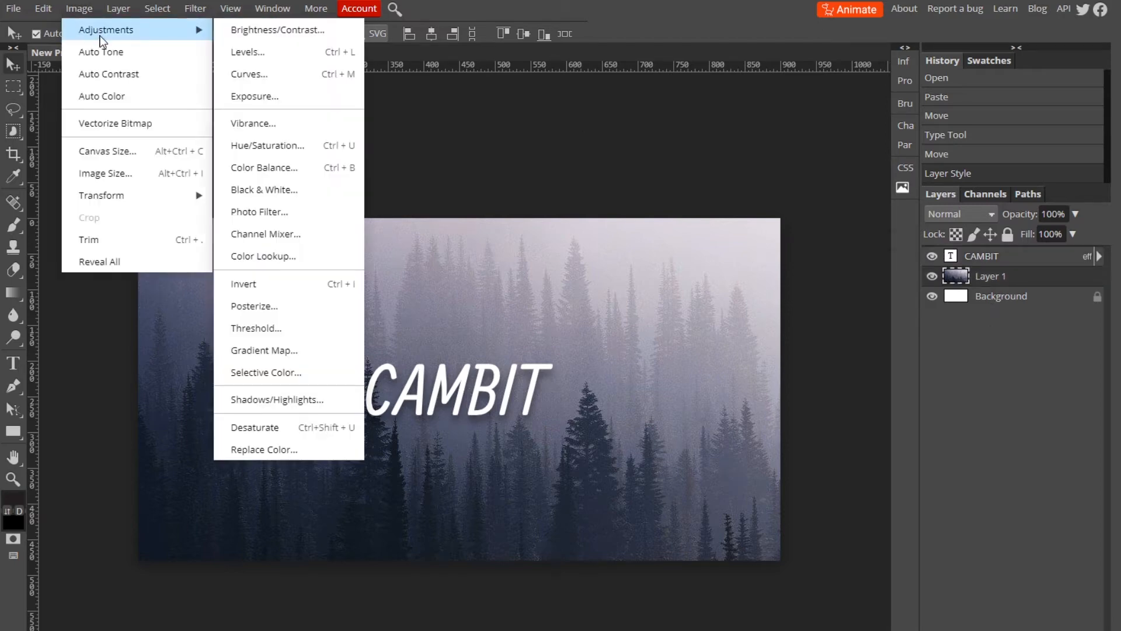
click(266, 144)
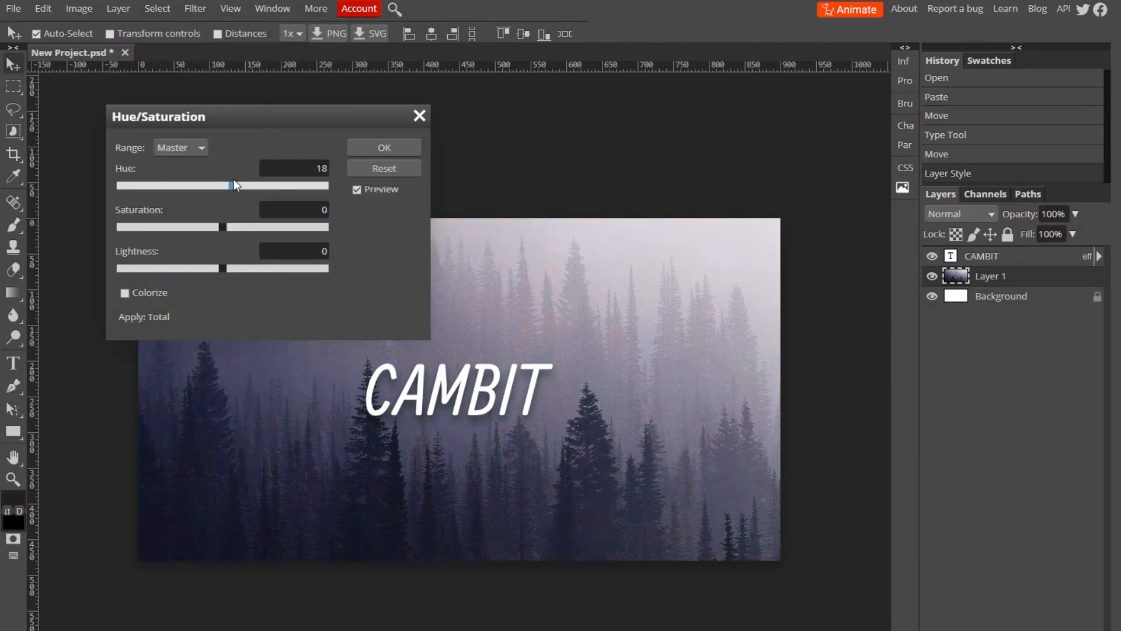
drag(229, 227, 118, 227)
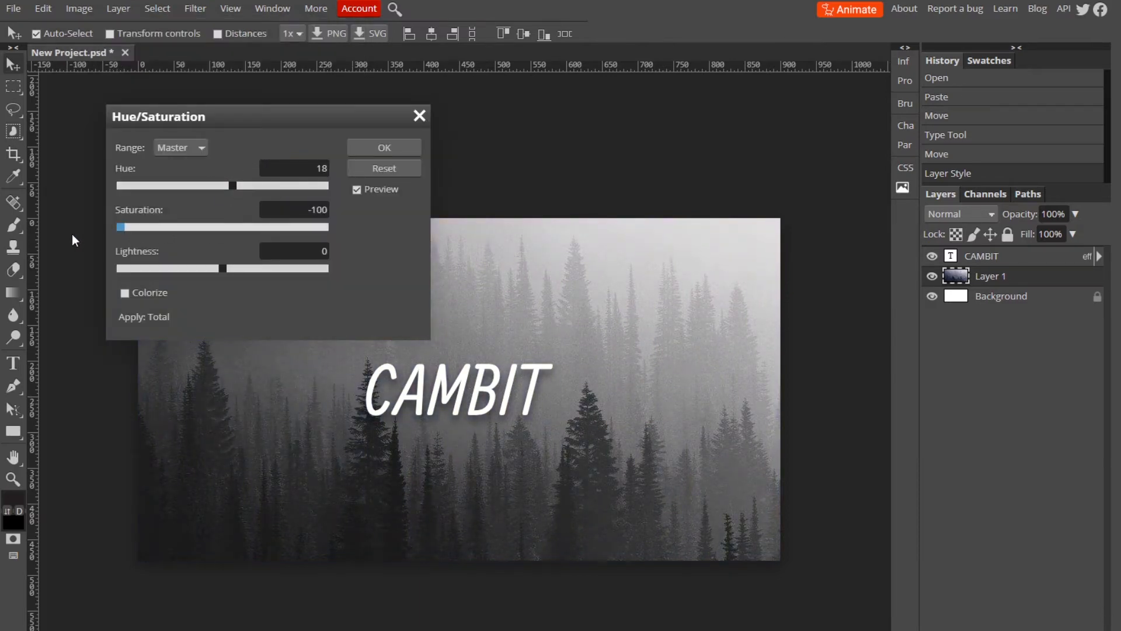
drag(120, 226, 326, 227)
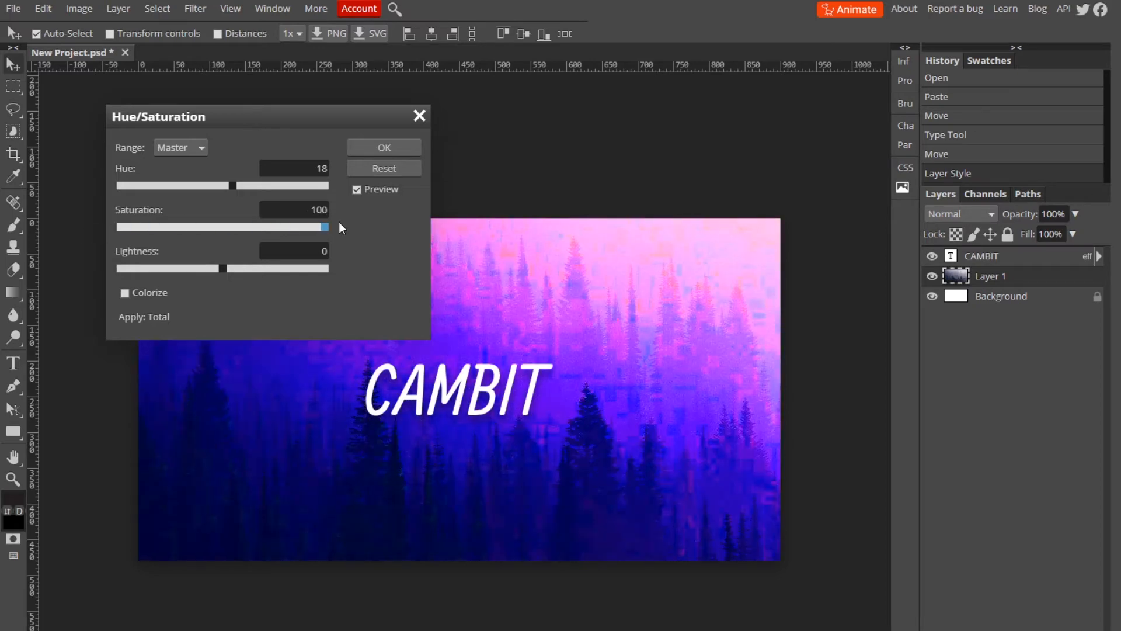
drag(326, 227, 235, 227)
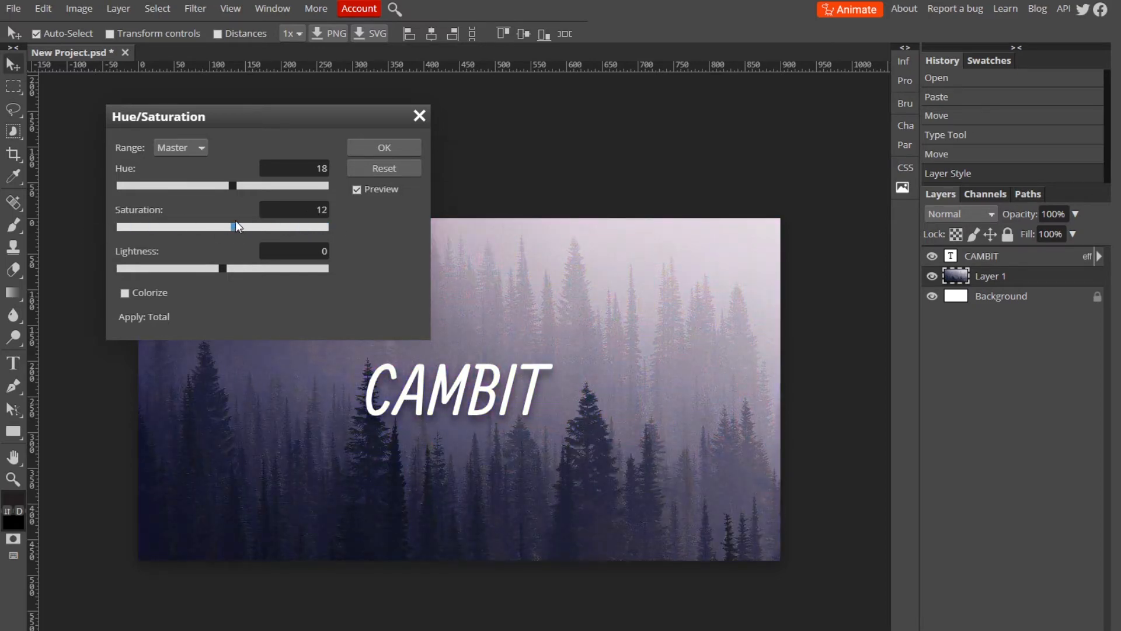
drag(232, 186, 199, 186)
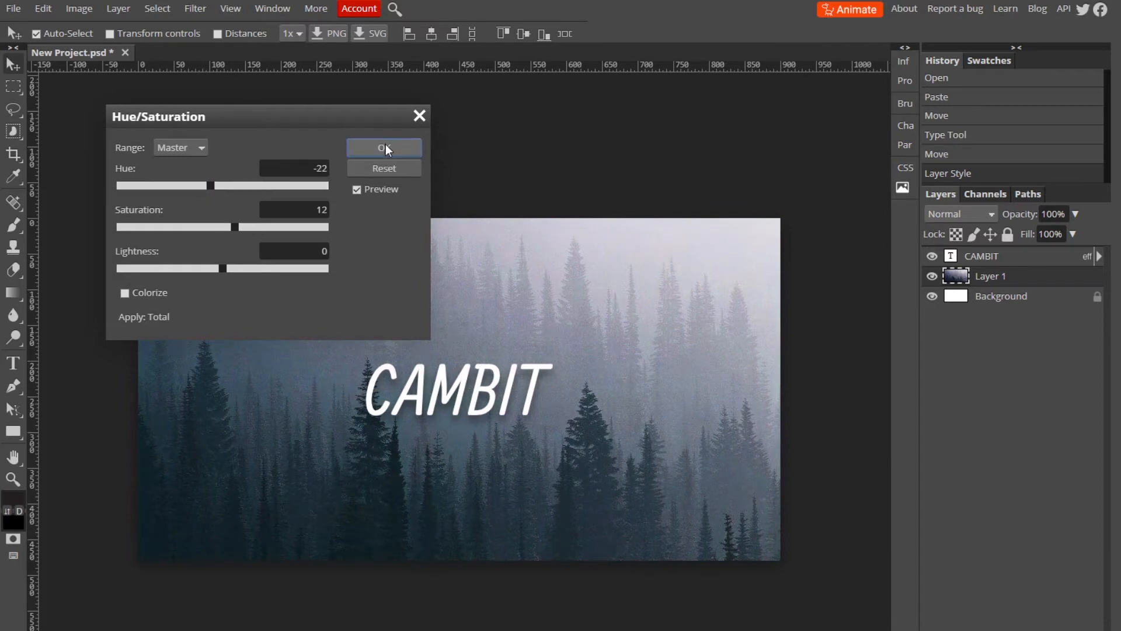
click(383, 148)
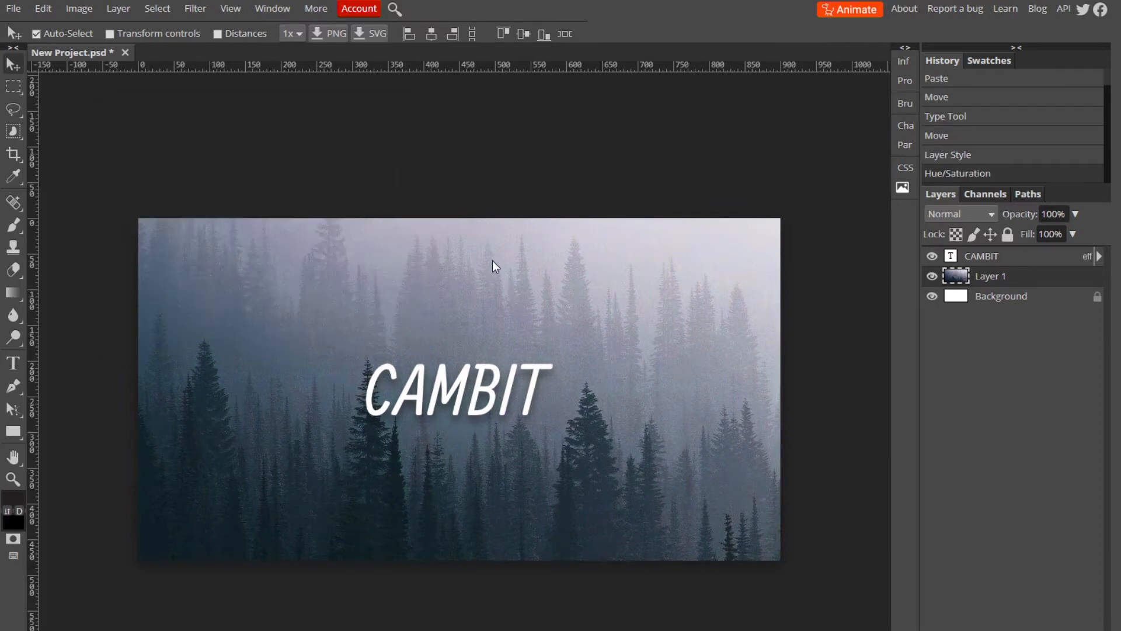
mouse_move(158, 196)
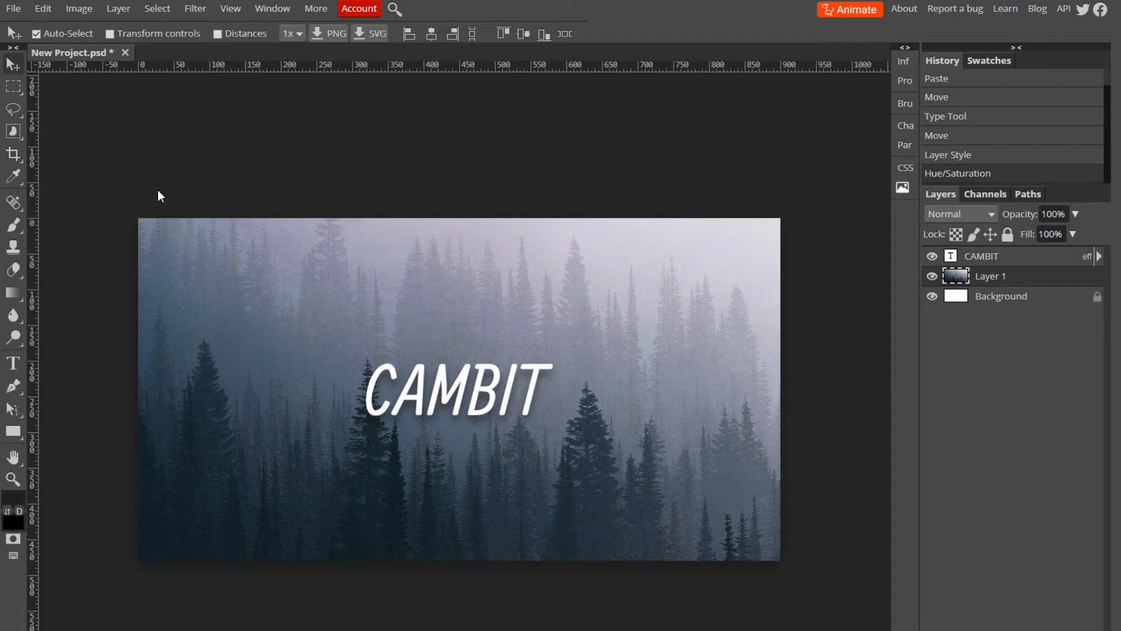
mouse_move(679, 391)
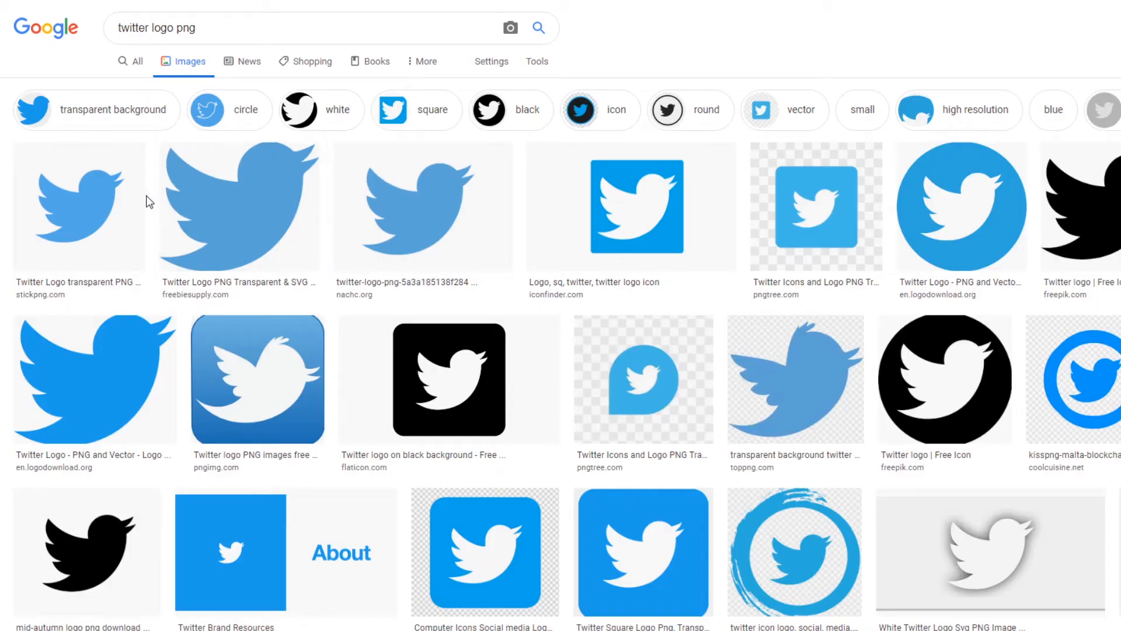
Step: Browse the Twitter logo results and copy the black bird image
click(239, 208)
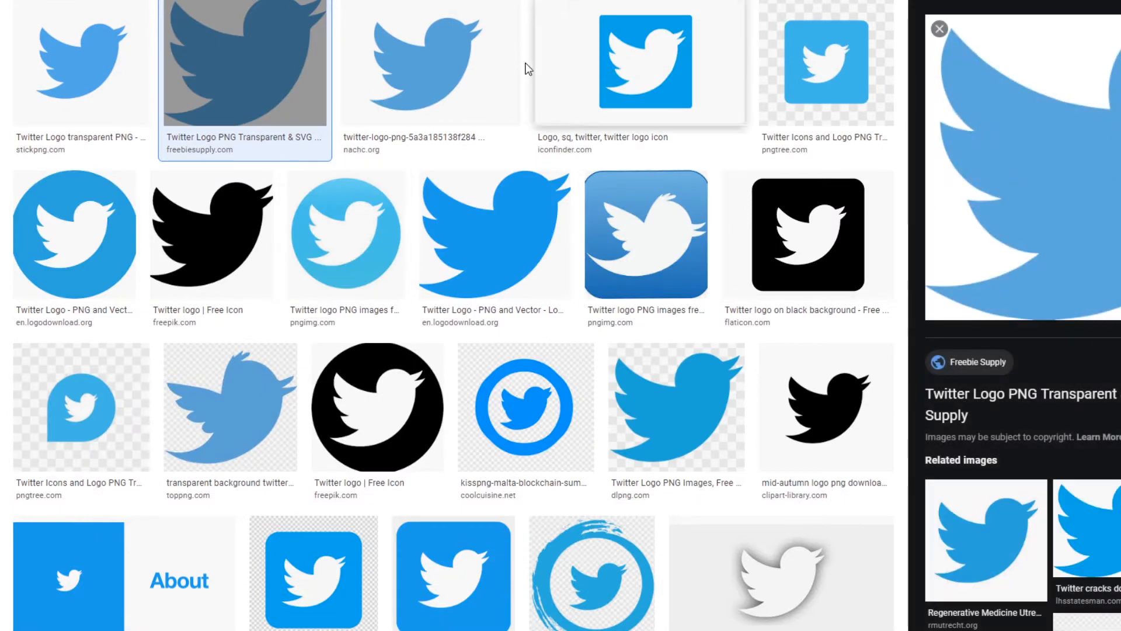
click(429, 61)
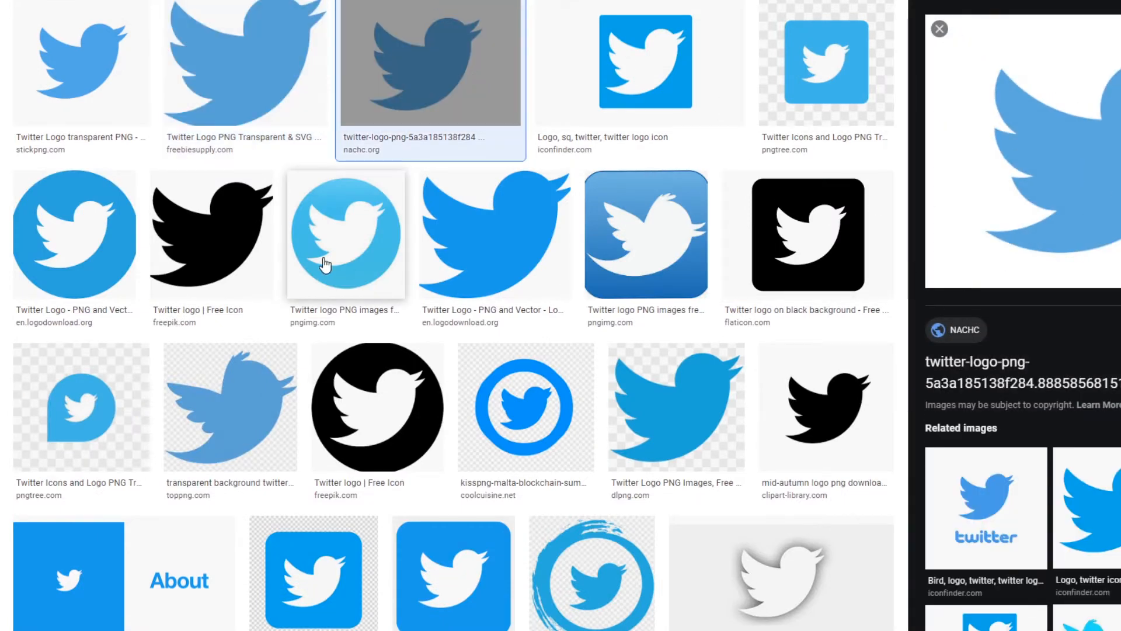
right_click(212, 234)
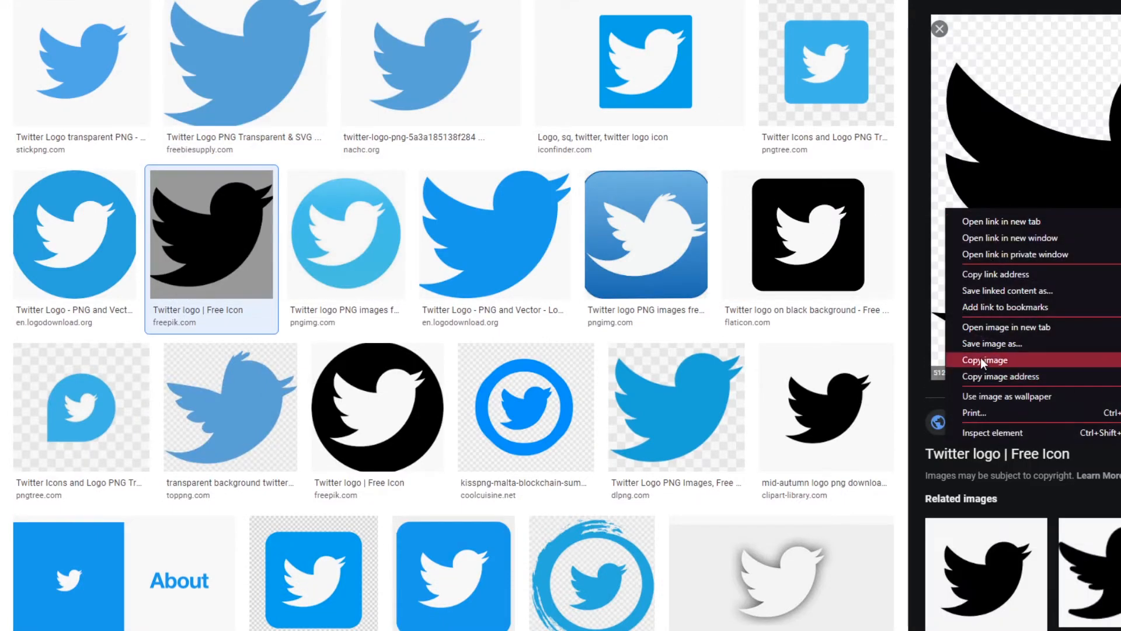
click(984, 359)
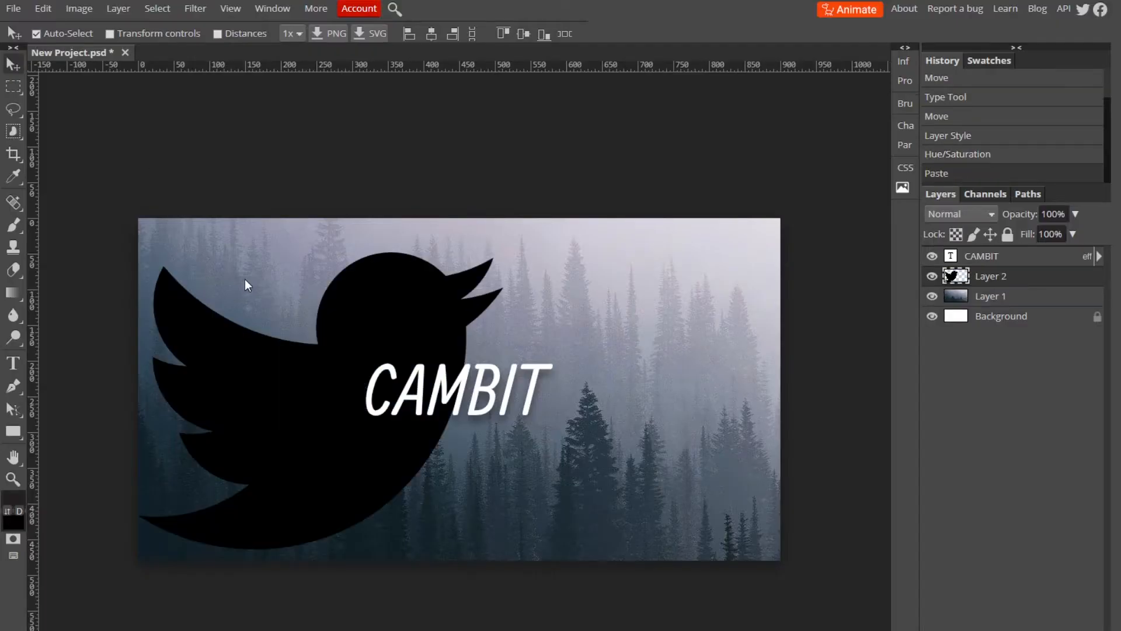
Step: Shrink the pasted bird to a small left-edge icon with Free Transform and style it white
click(42, 8)
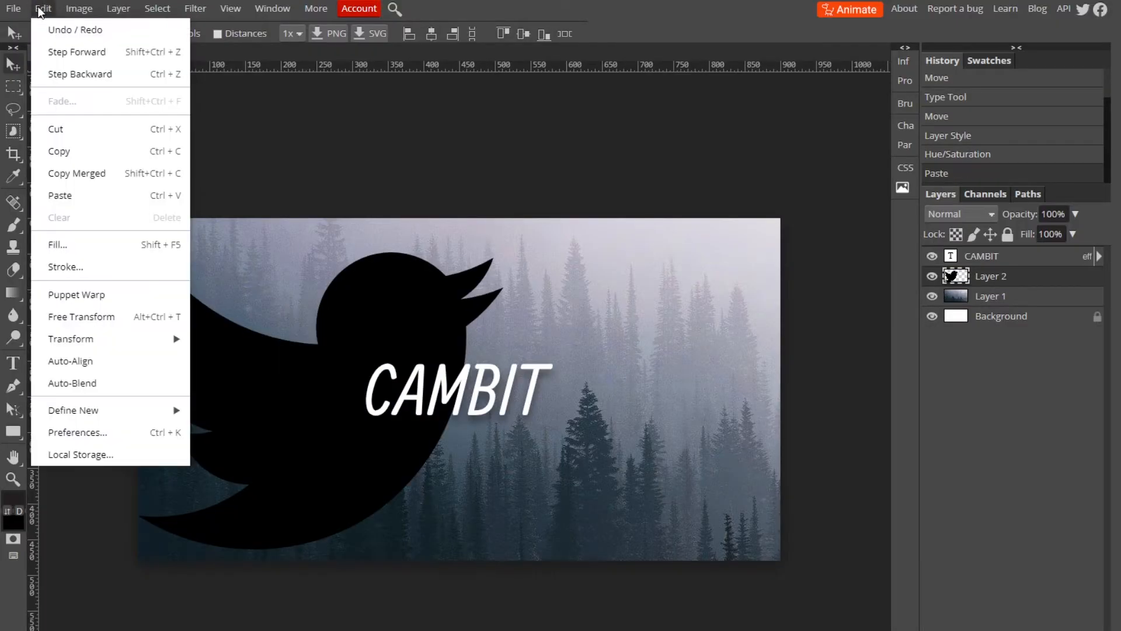
click(82, 316)
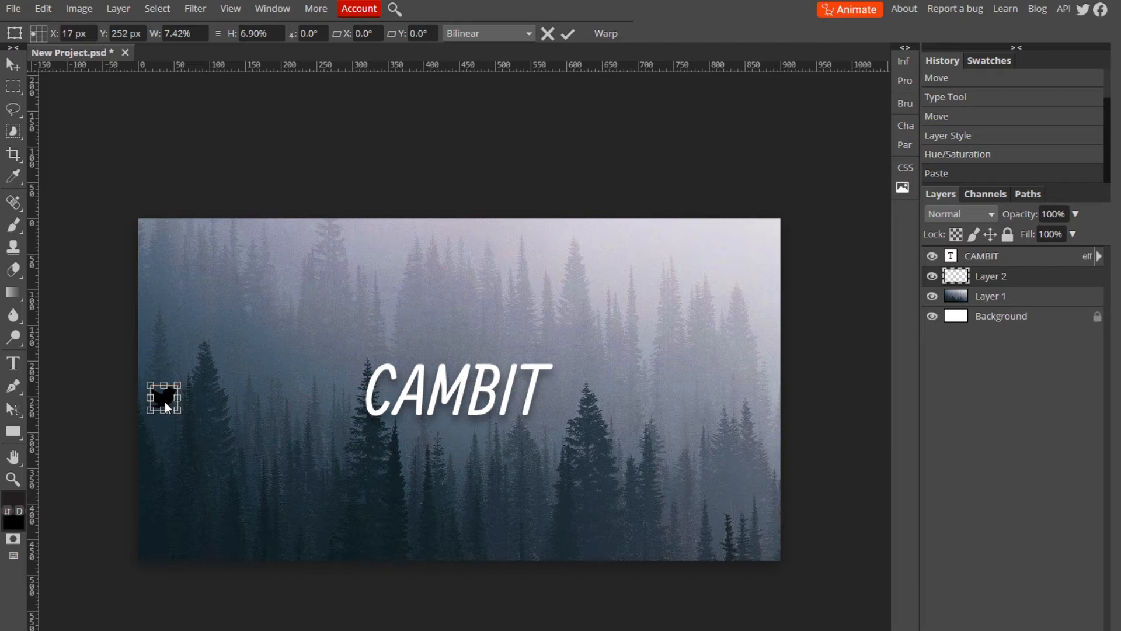
click(568, 34)
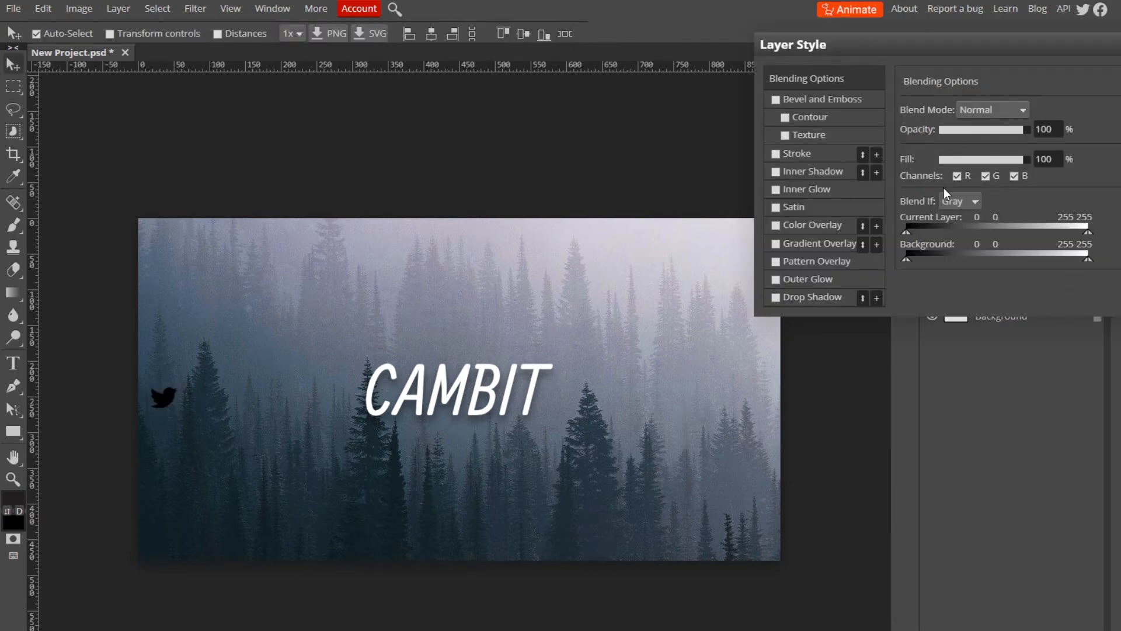
click(776, 224)
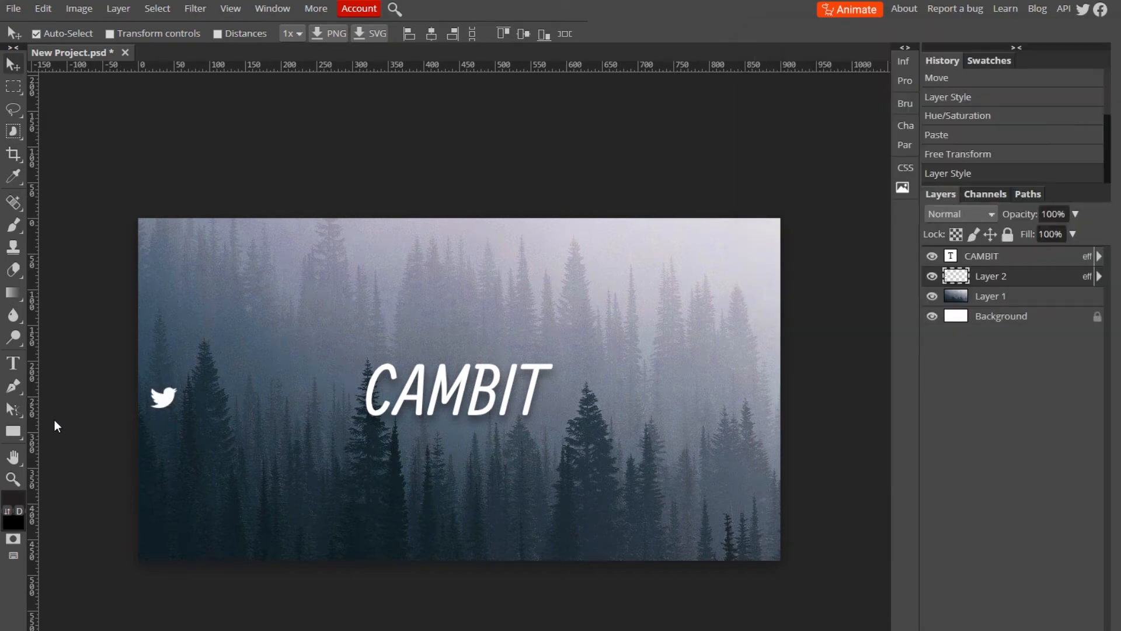
click(184, 398)
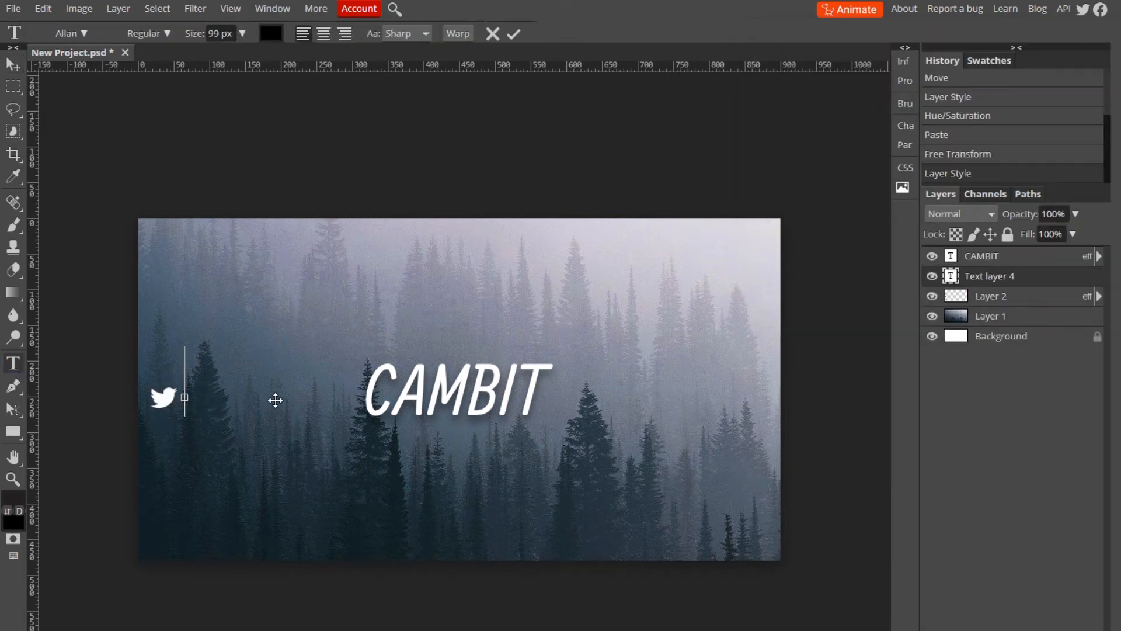
text(@CAMBIT)
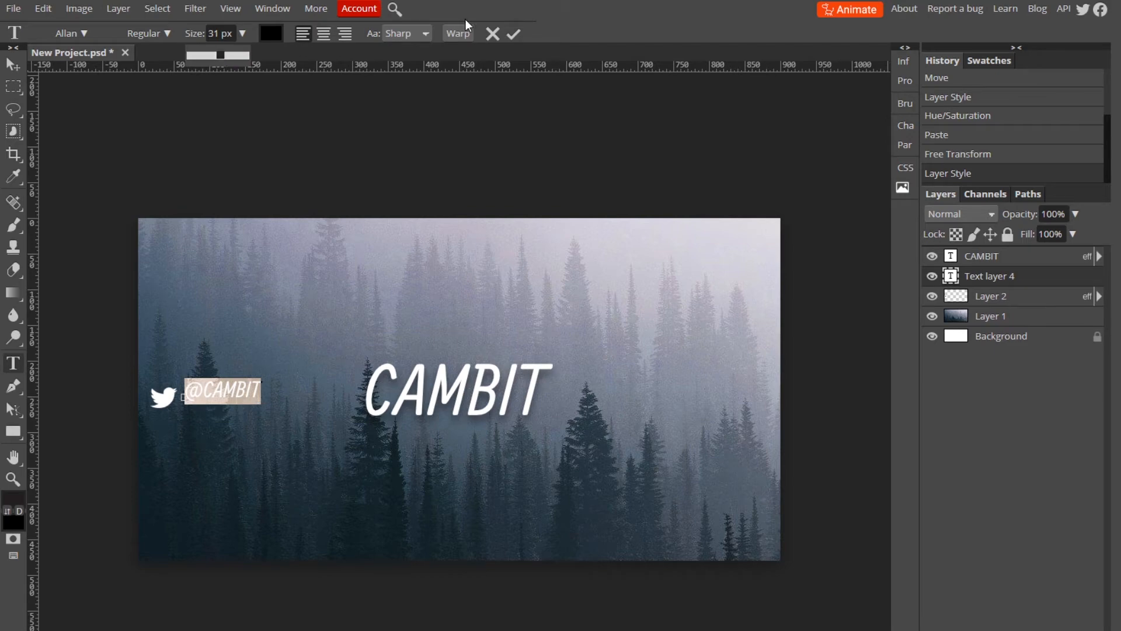
click(513, 34)
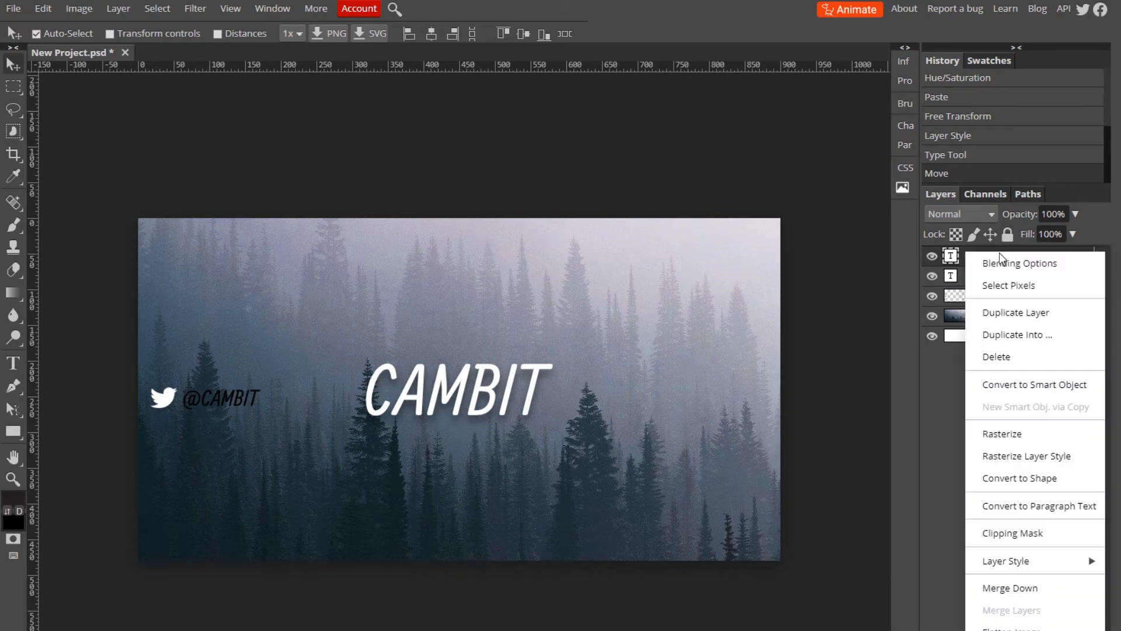
click(1015, 313)
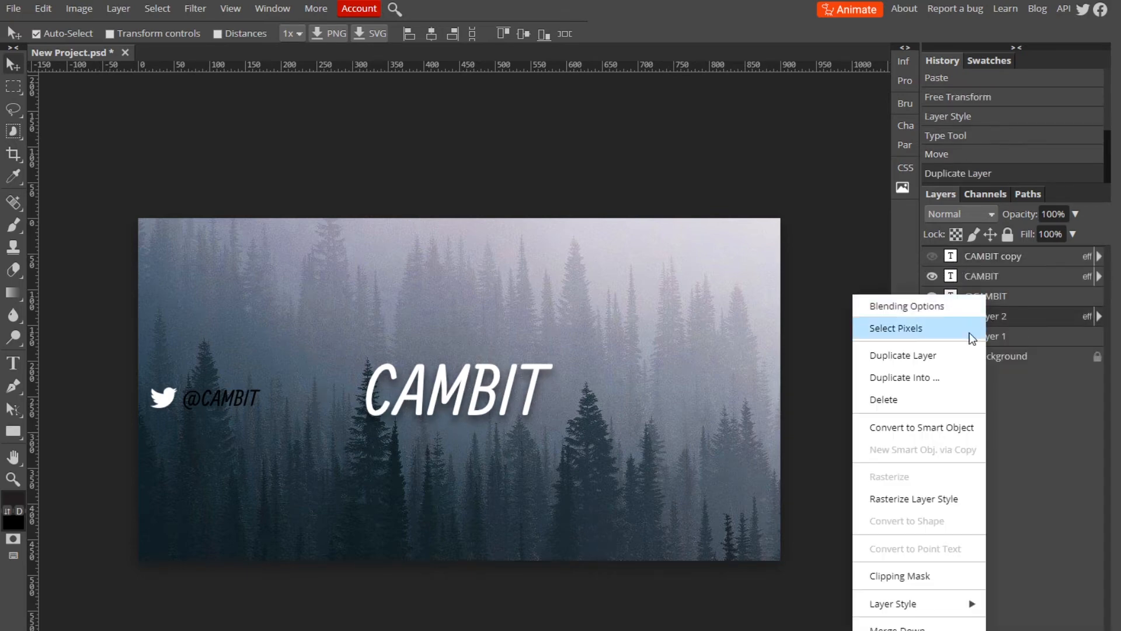
click(903, 356)
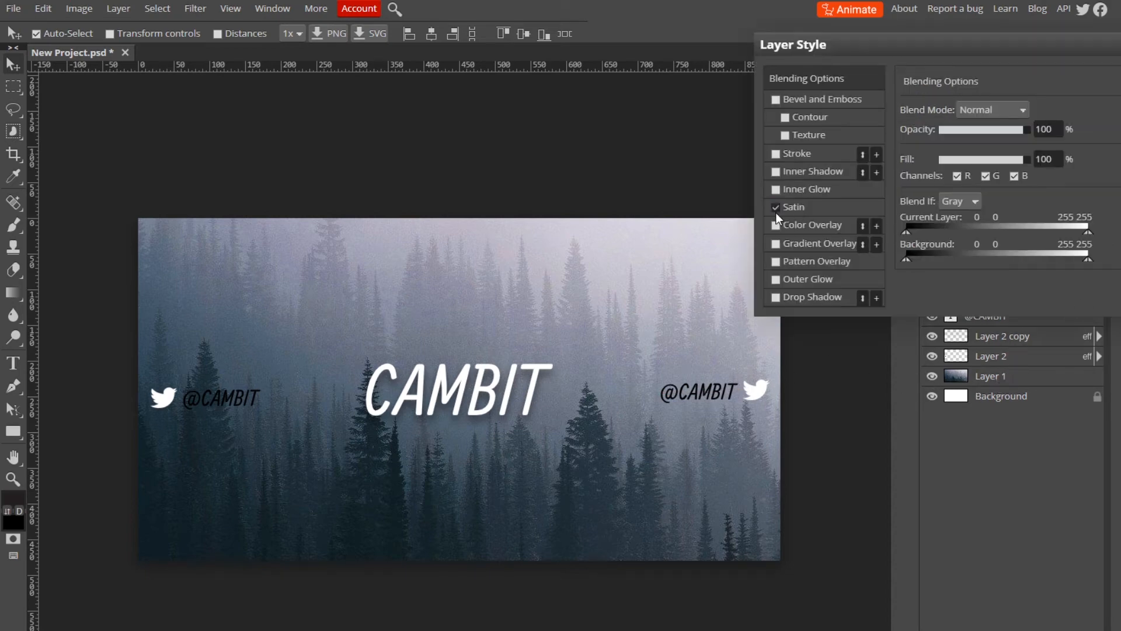
click(775, 224)
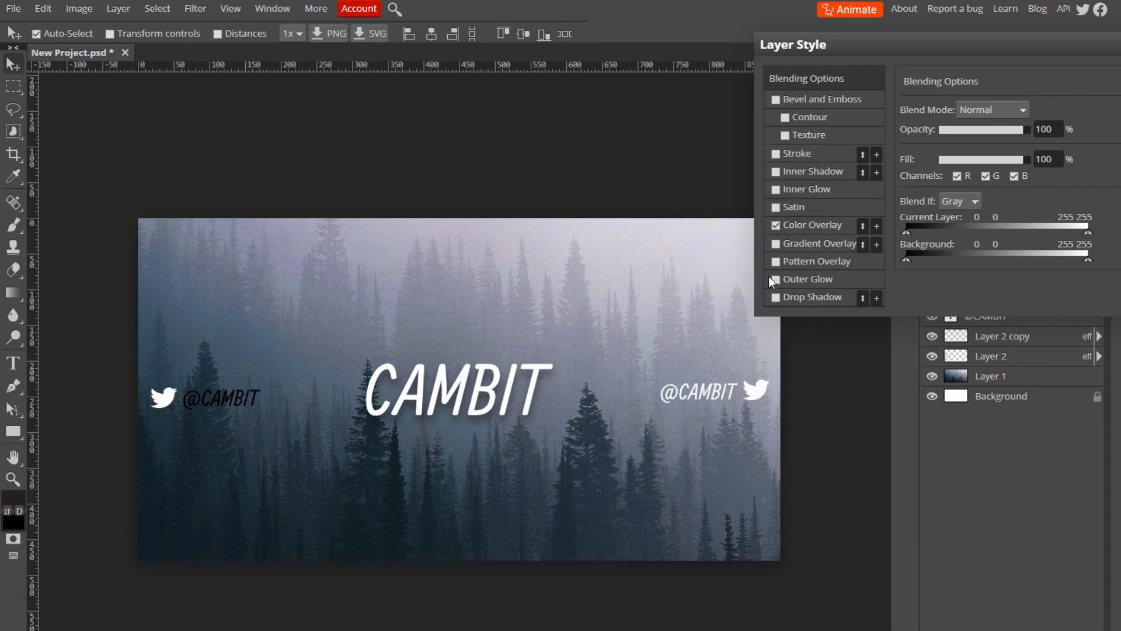
click(776, 224)
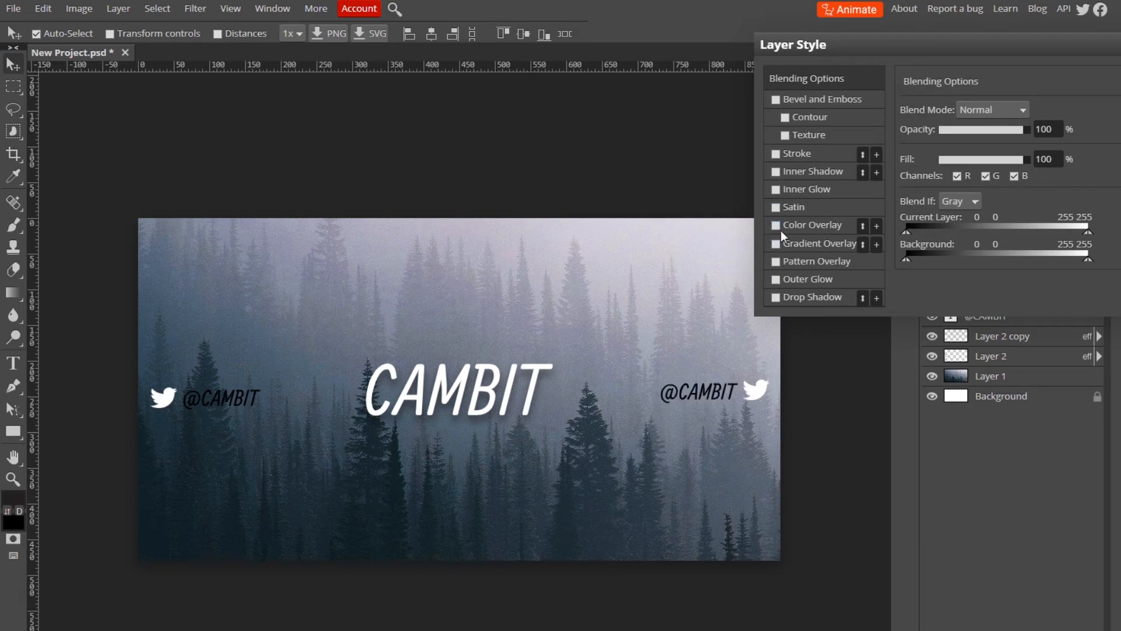
click(777, 153)
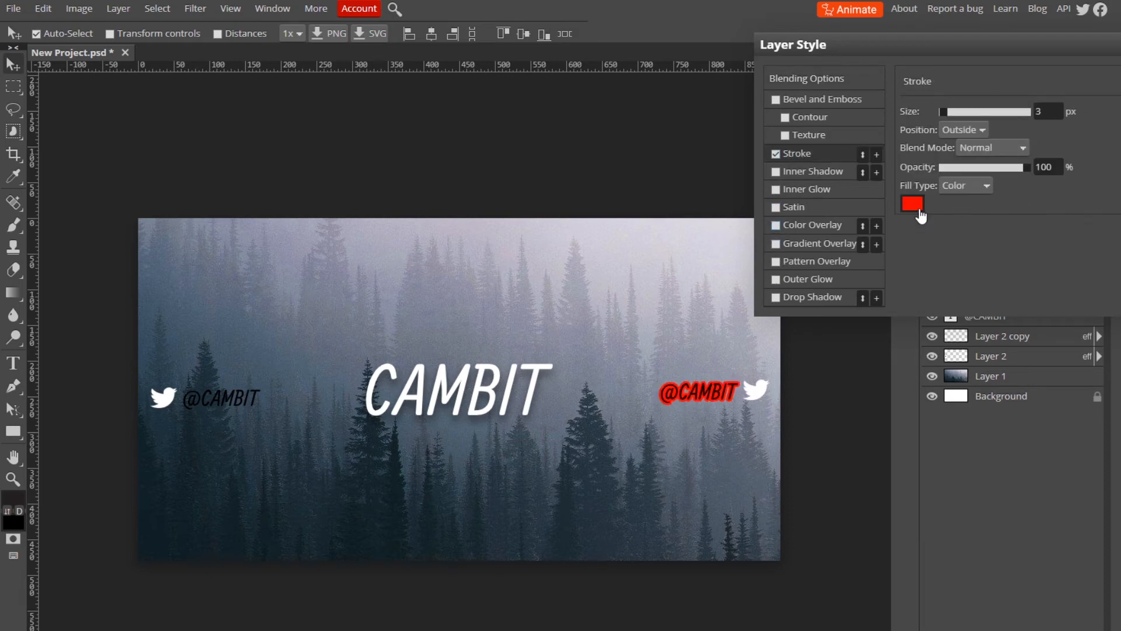
click(913, 202)
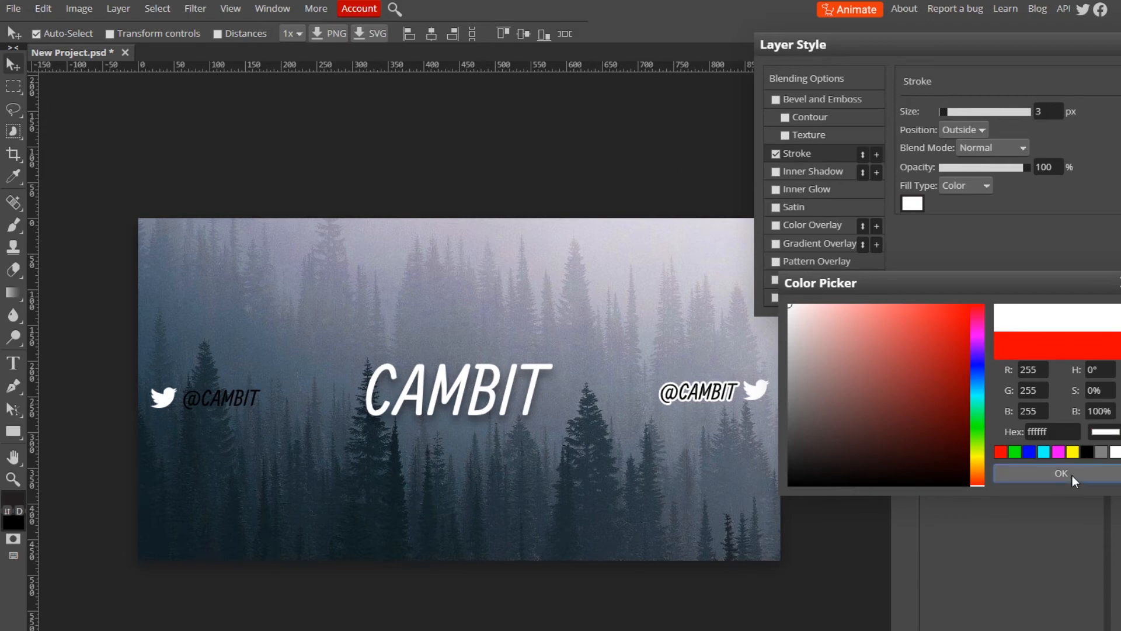
click(1061, 473)
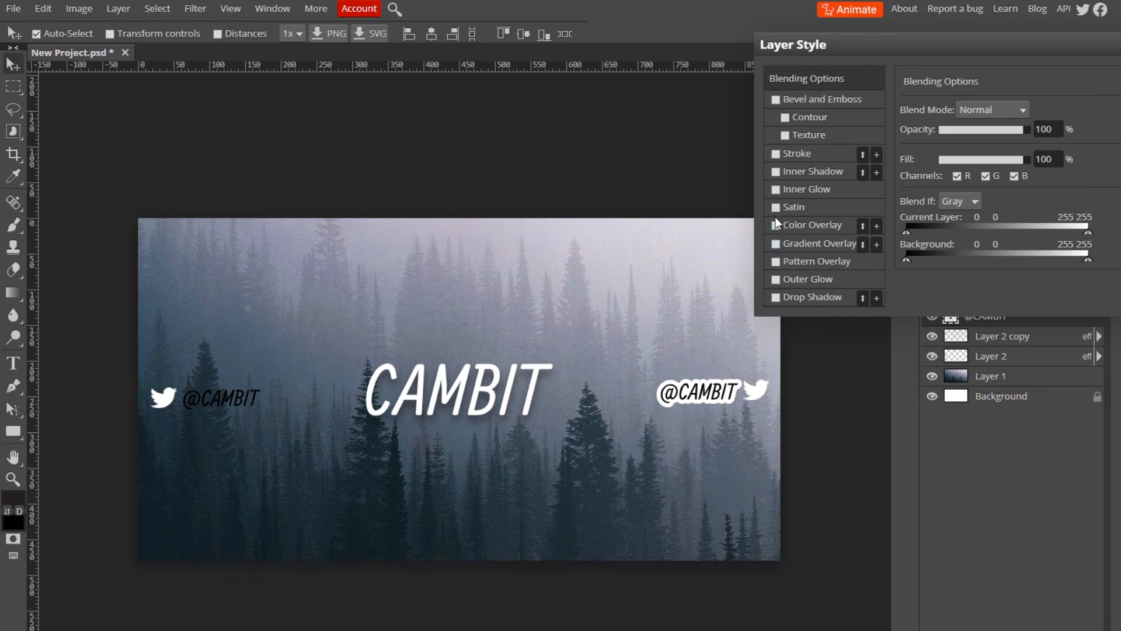
click(794, 153)
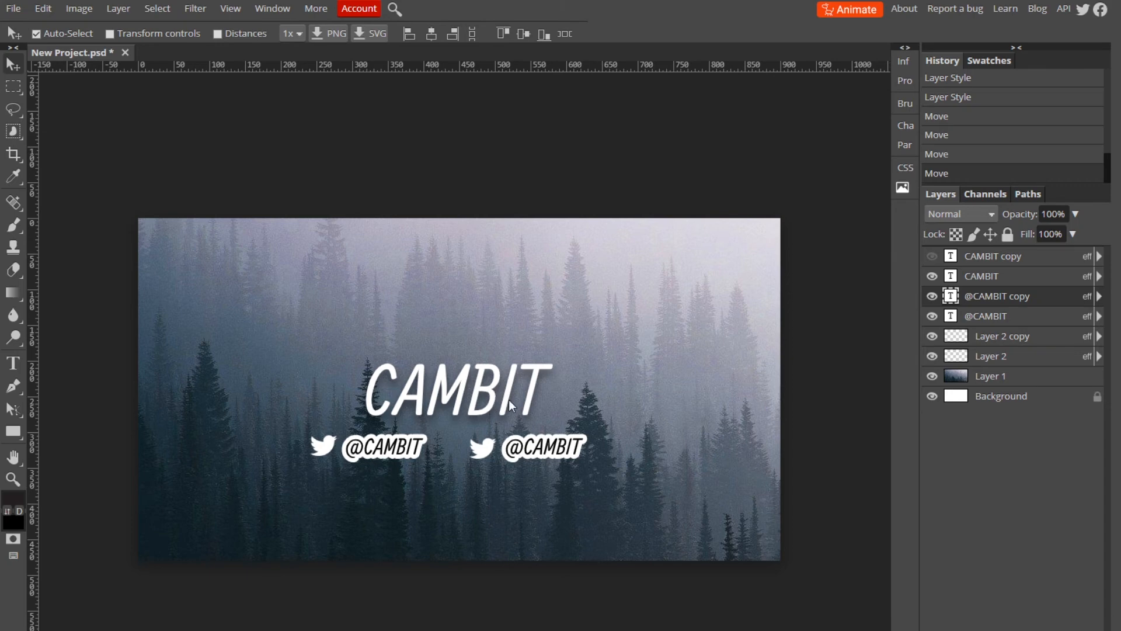
mouse_move(595, 369)
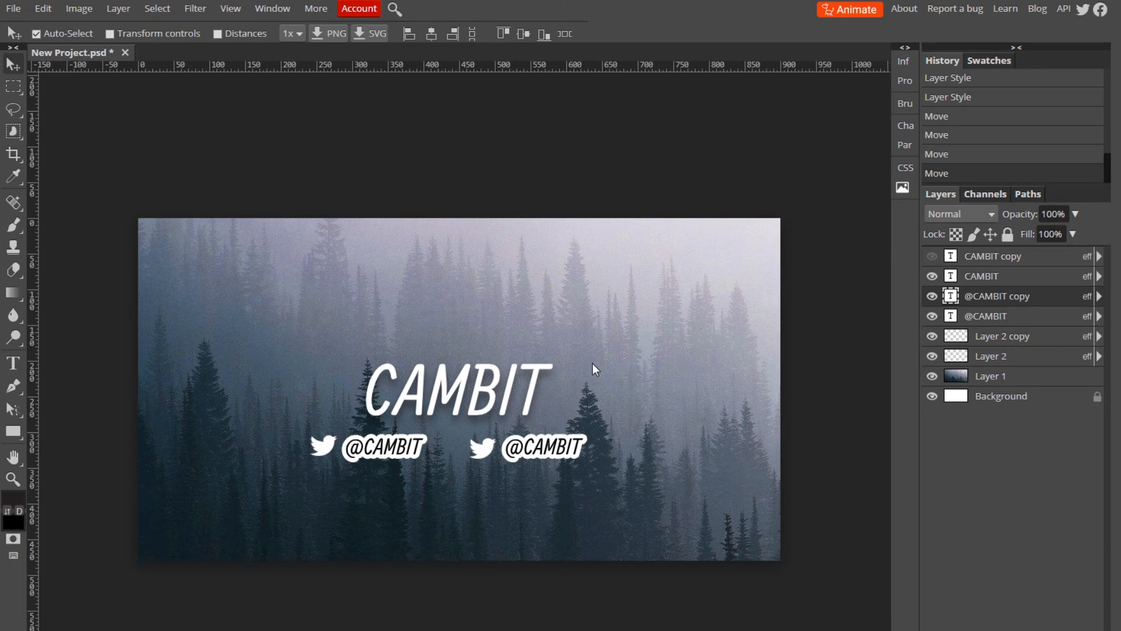
mouse_move(1041, 396)
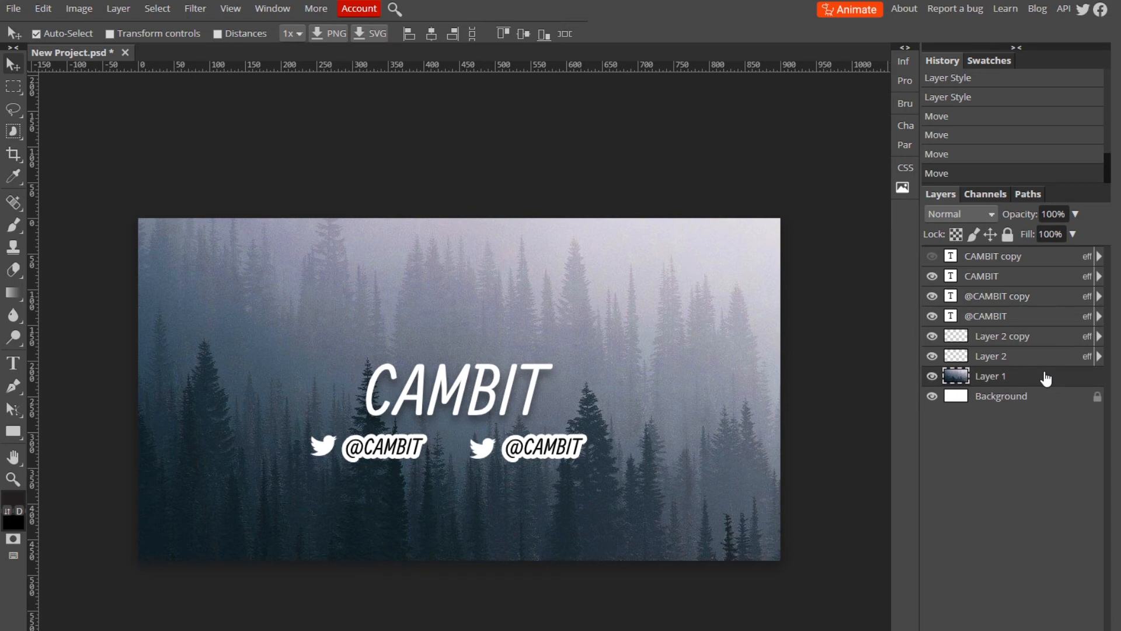
mouse_move(11, 9)
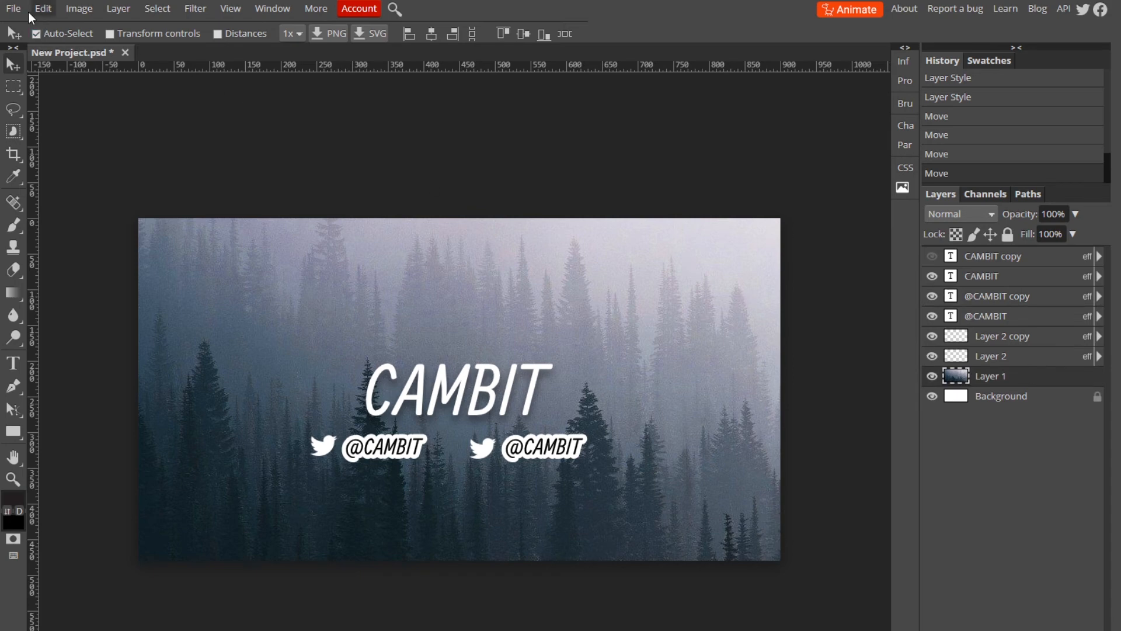
Step: Export the 900×480 banner as a PNG at 100% quality via File > Export as
click(12, 9)
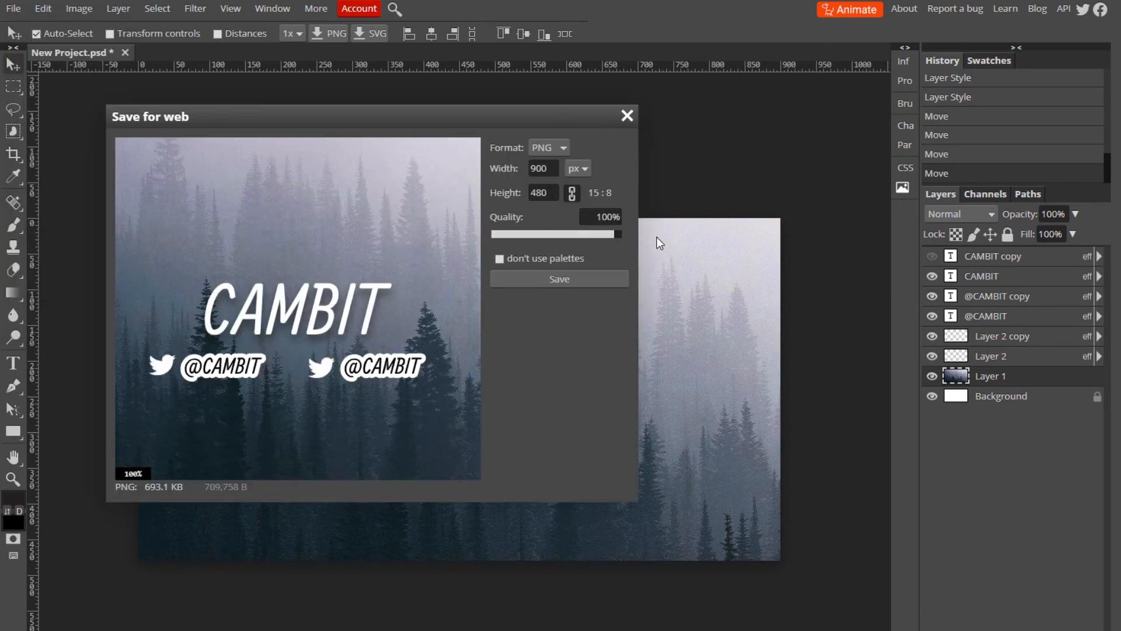
click(558, 279)
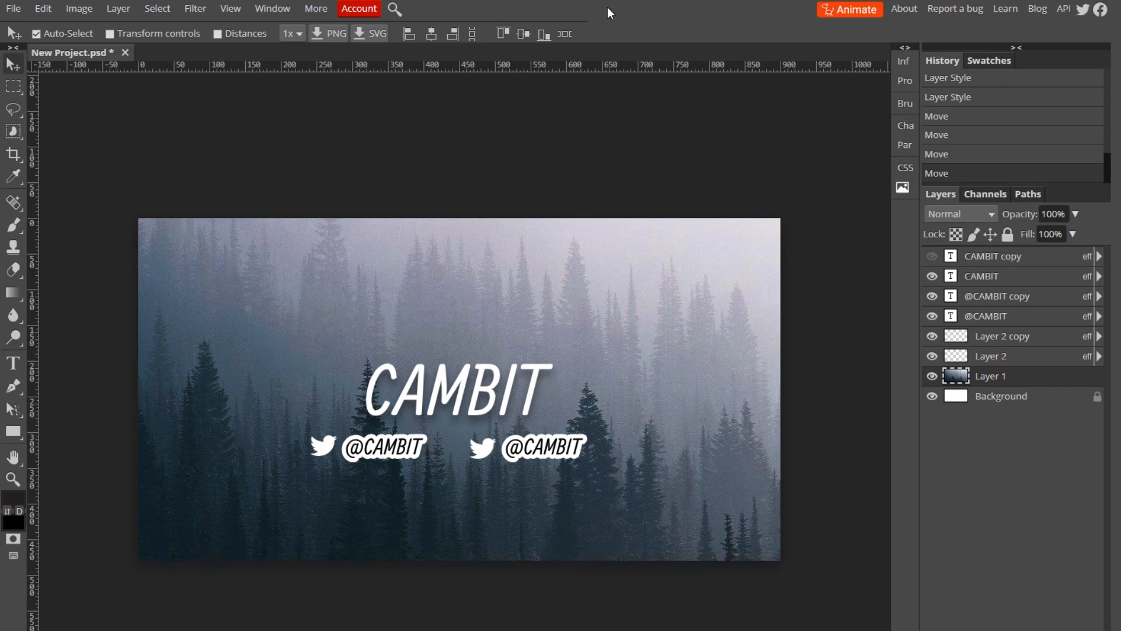
mouse_move(575, 308)
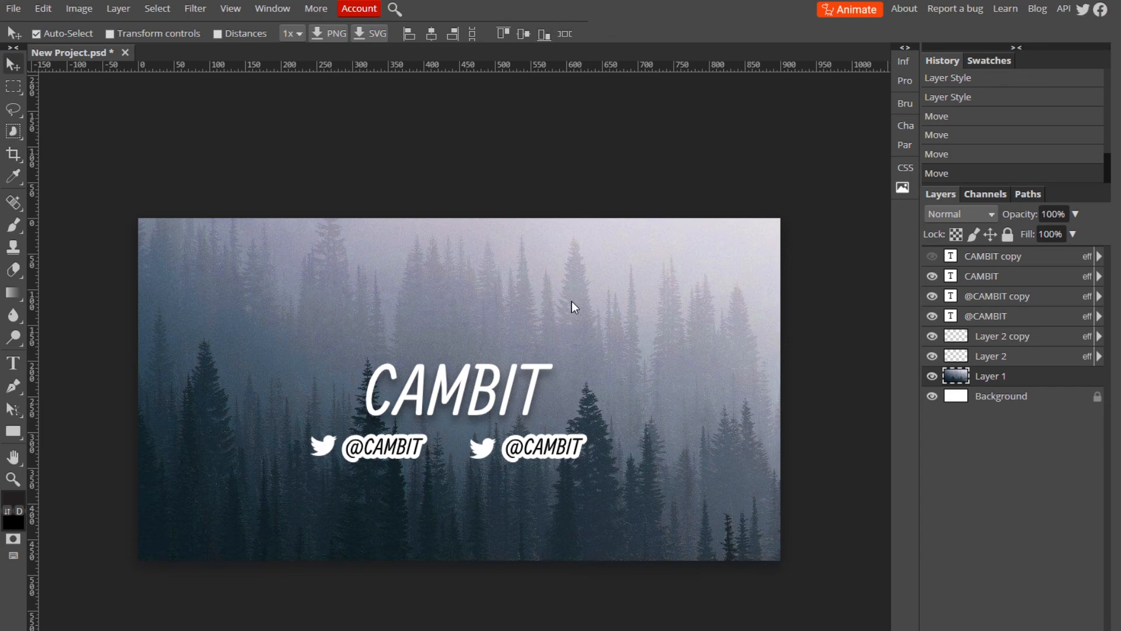
mouse_move(627, 238)
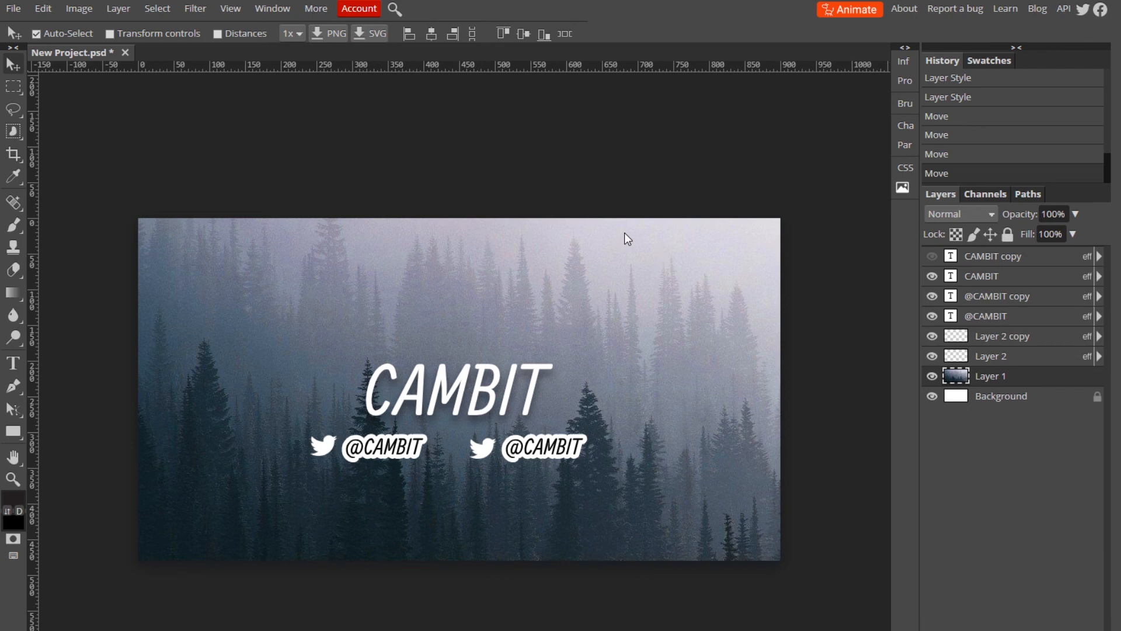
mouse_move(160, 47)
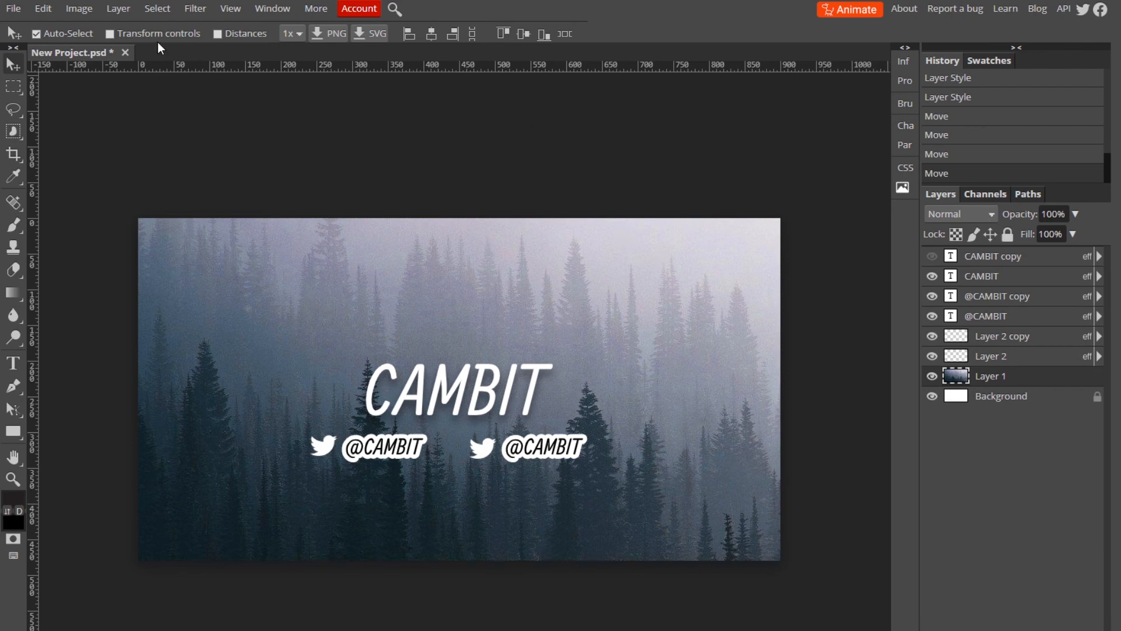
mouse_move(47, 56)
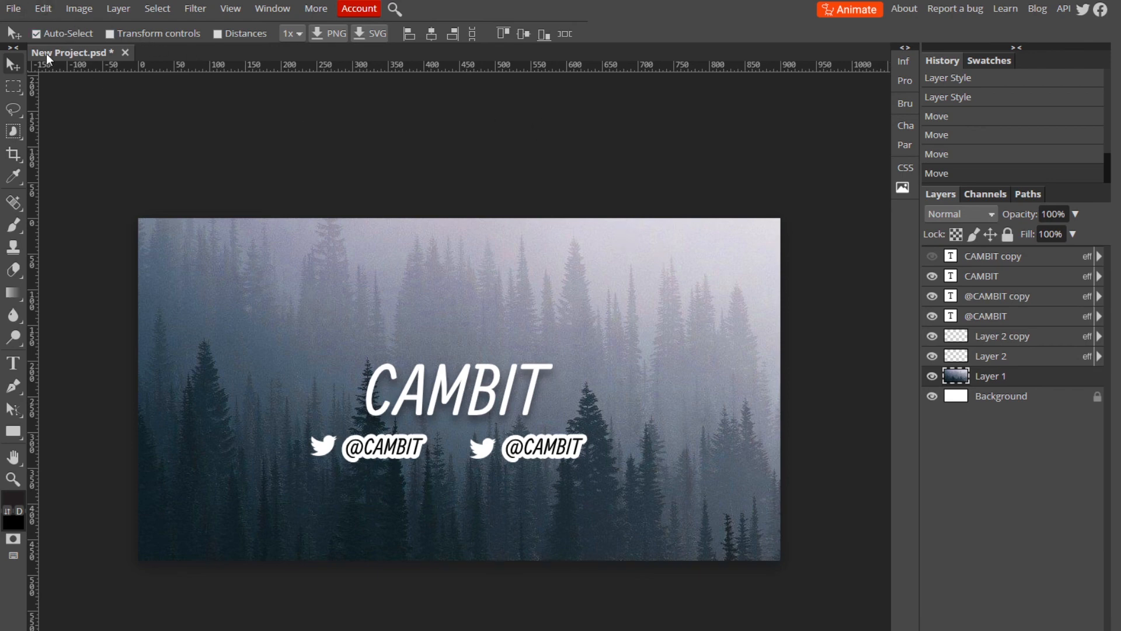